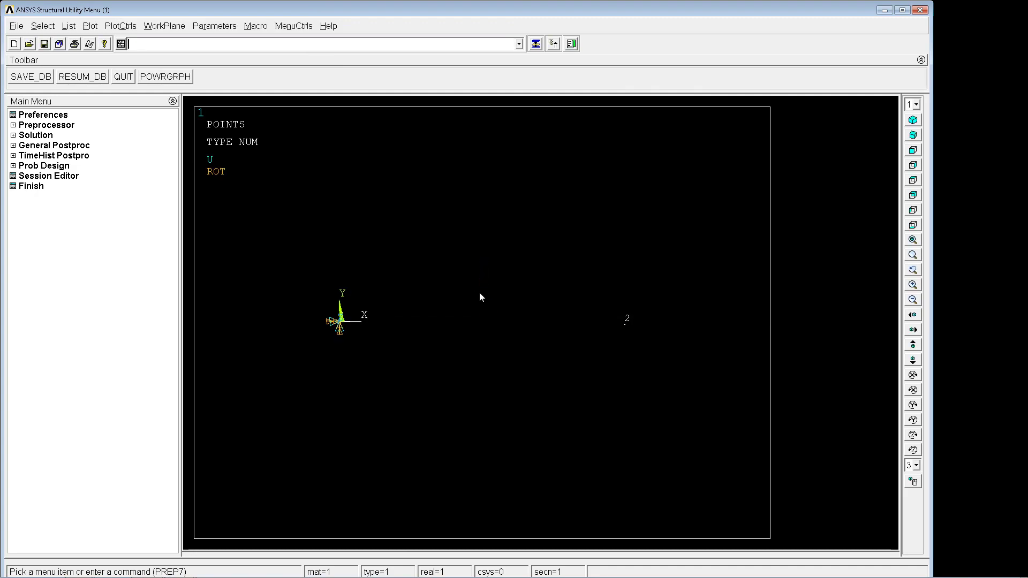
Plot the lines, paste the circular SECTYPE/SECDATA and LESIZE/LMESH commands, and show element shapes with /ESHAPE
text(lp)
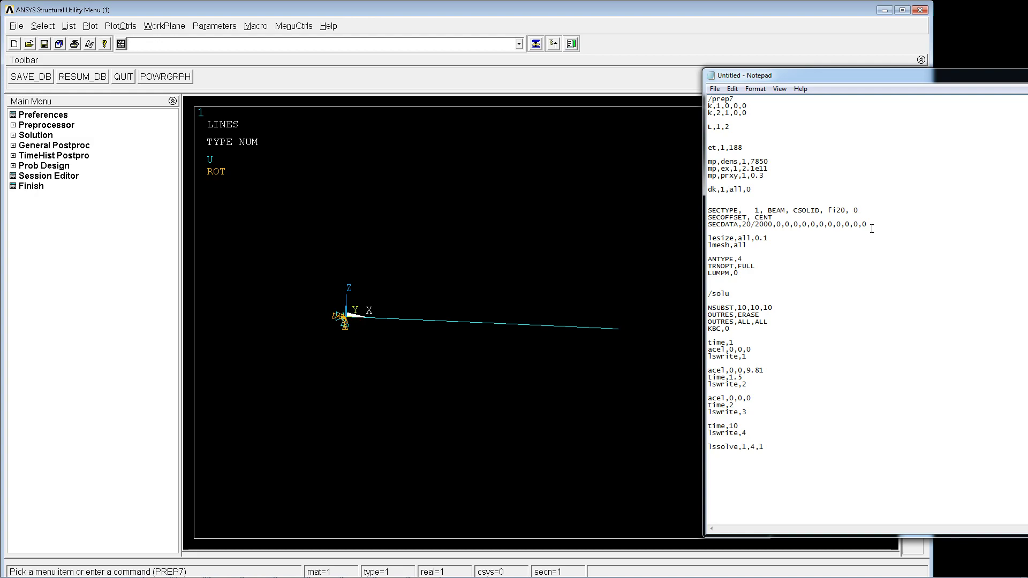
drag(704, 209, 871, 224)
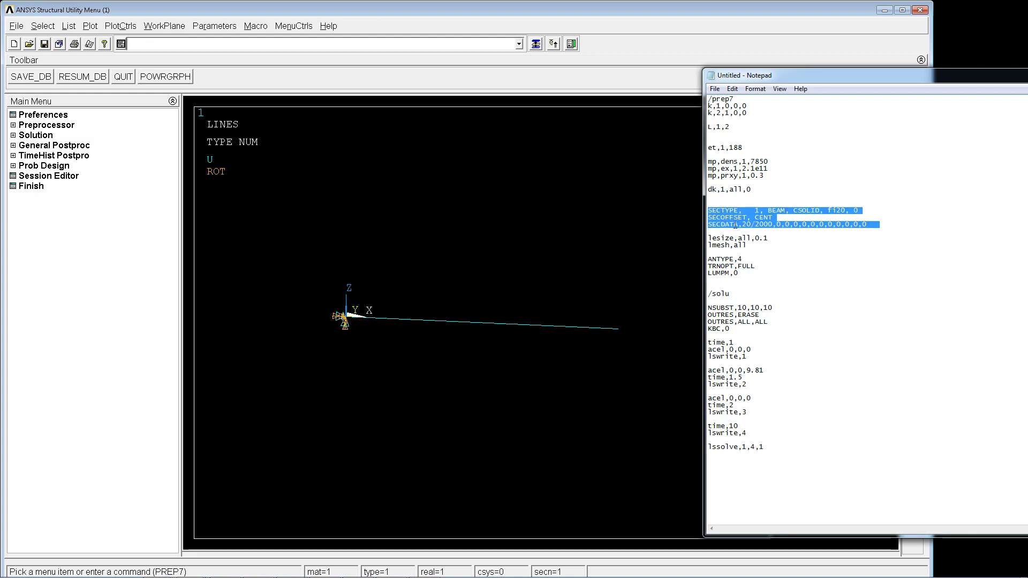
drag(741, 217, 741, 245)
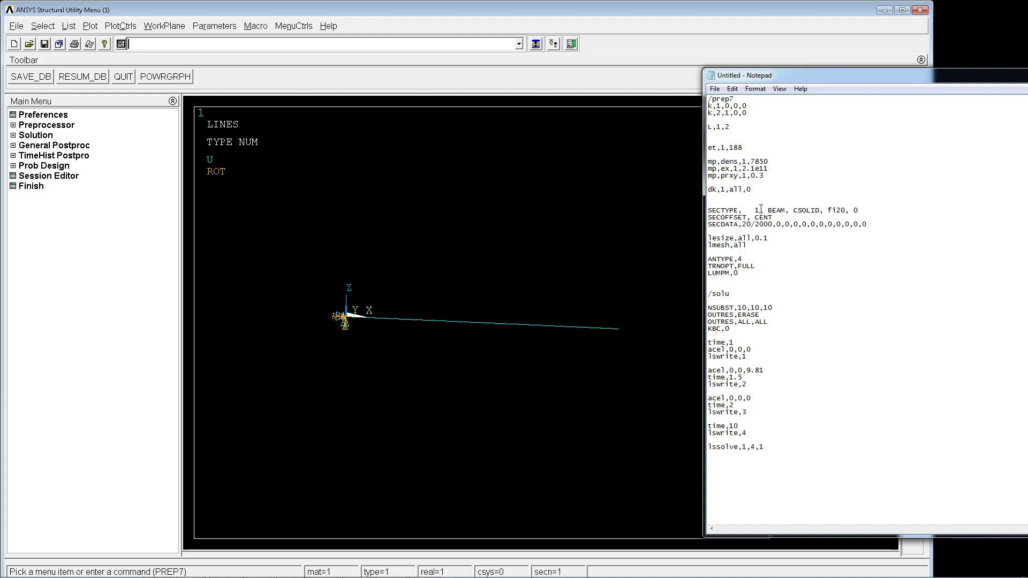
double_click(741, 237)
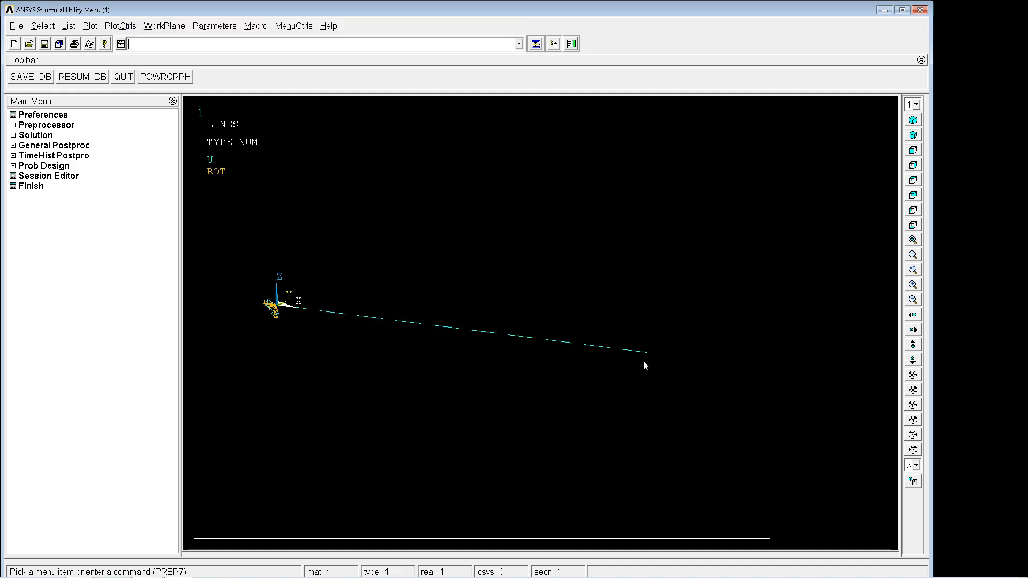
mouse_move(777, 395)
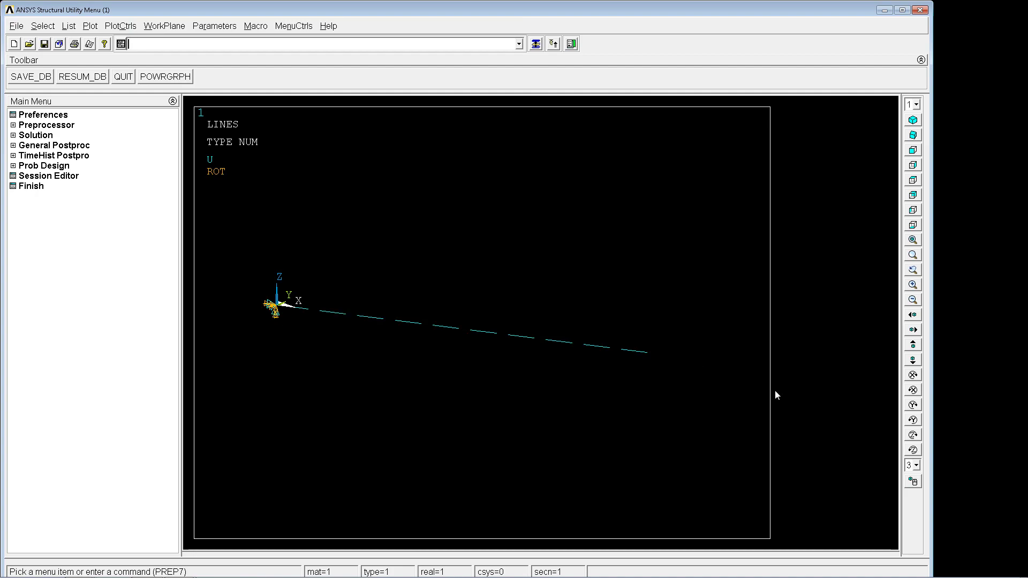
text(/eshaep)
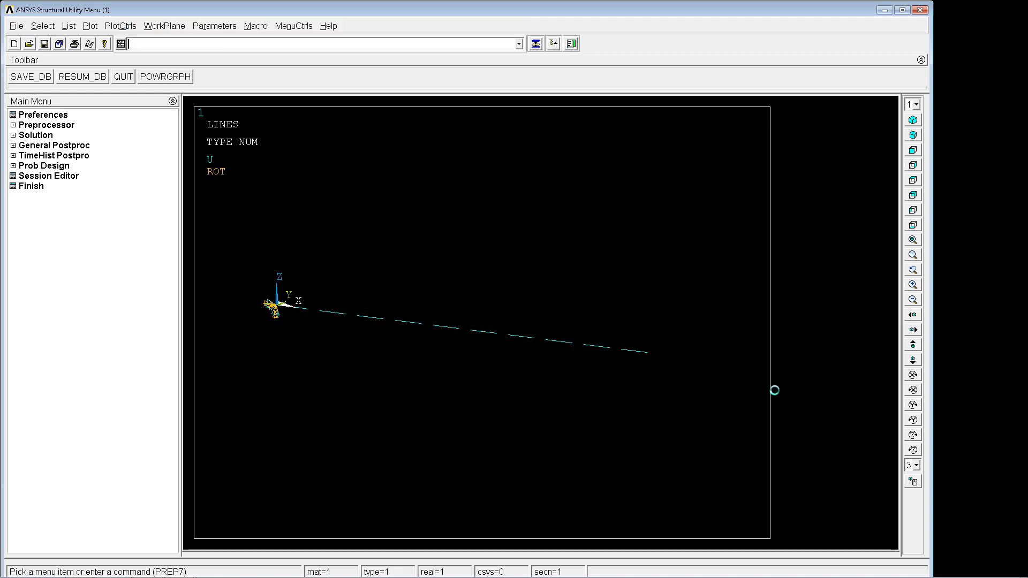
mouse_move(765, 394)
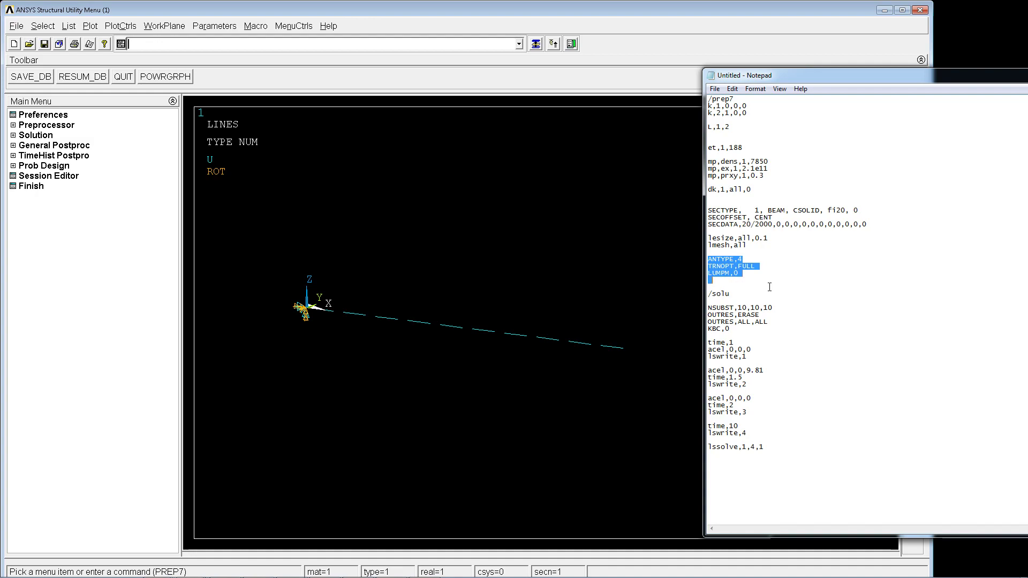
mouse_move(46, 135)
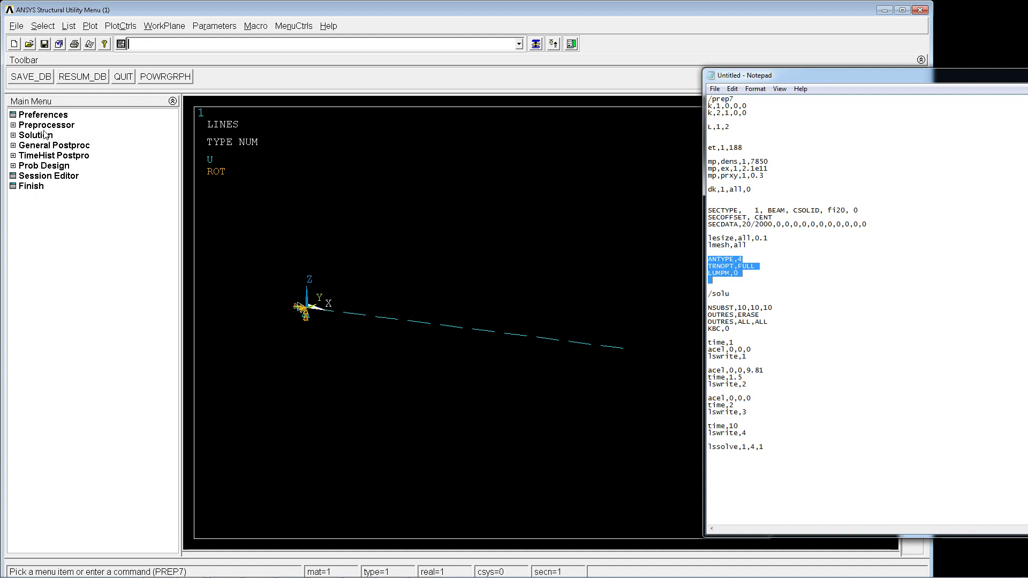
Choose a new Transient analysis with the Full solution method and no lumped mass
click(37, 135)
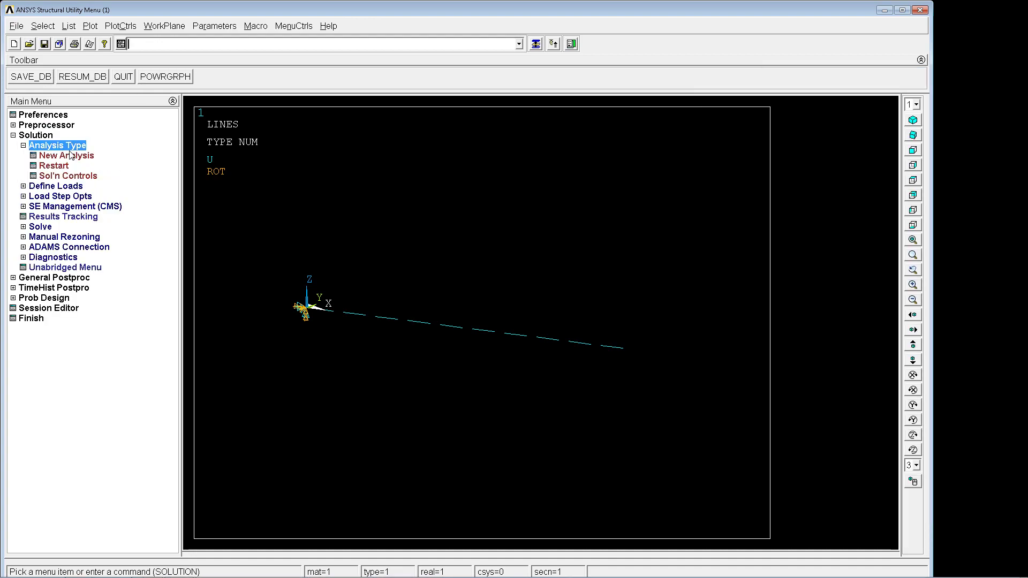
click(66, 155)
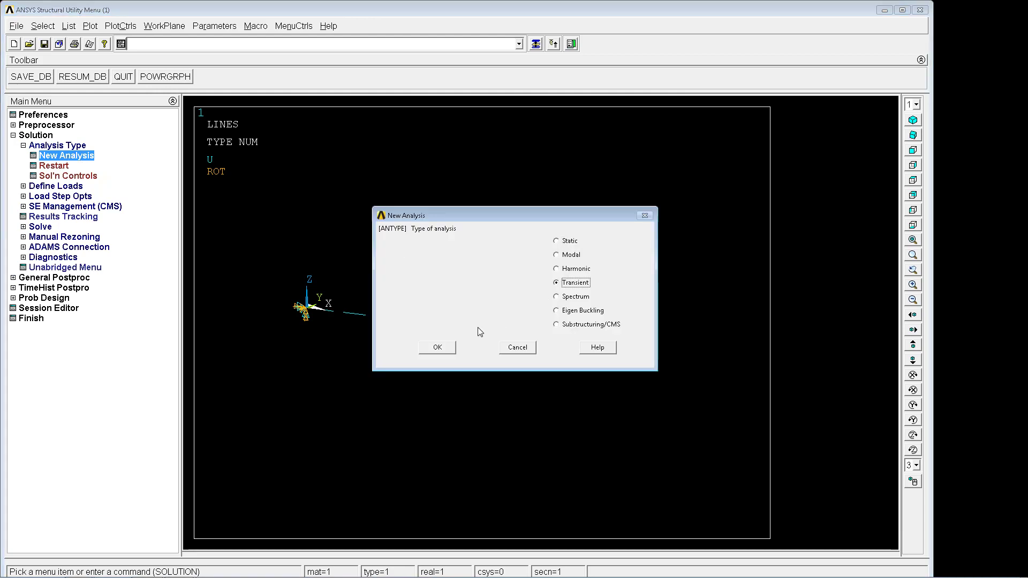
click(437, 346)
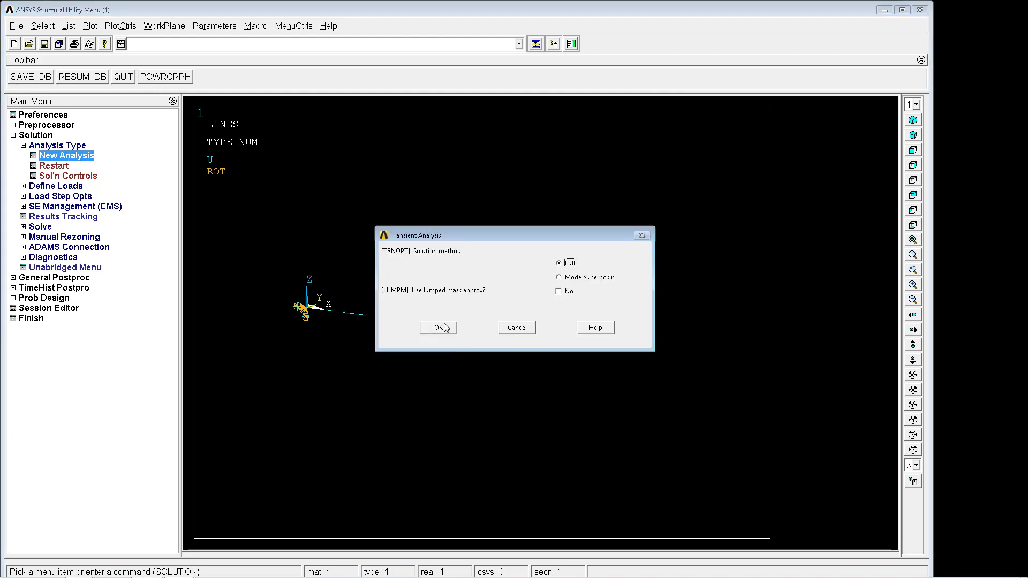
click(438, 327)
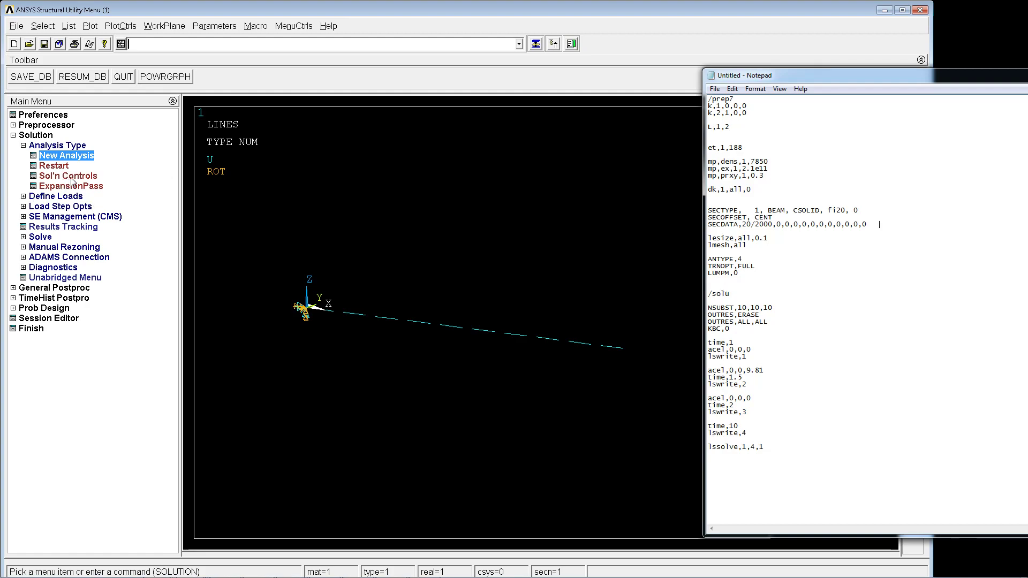
Review the Transient solution controls and set ramped loading with KBC,0
click(68, 176)
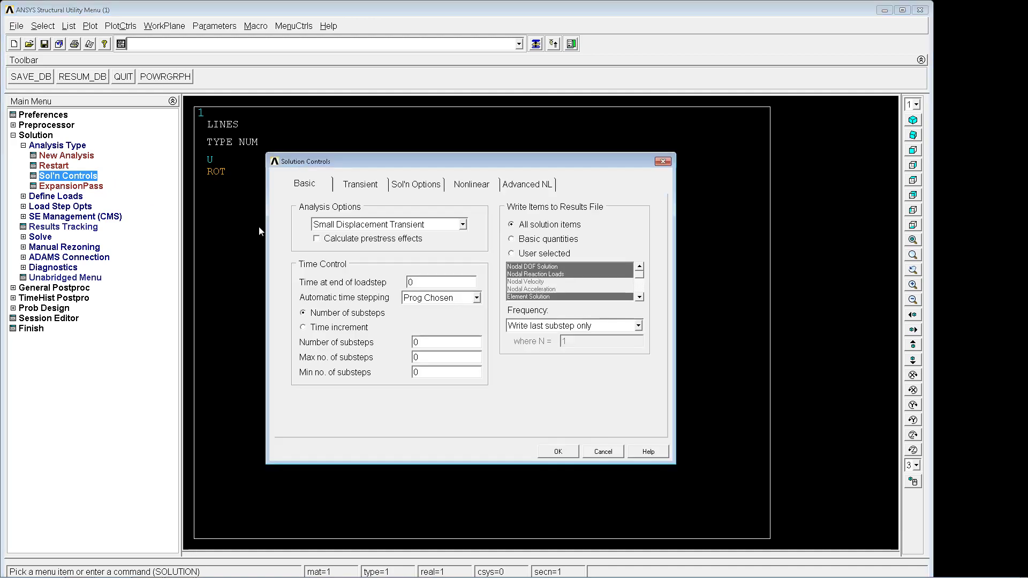
click(360, 184)
text(KBC,0)
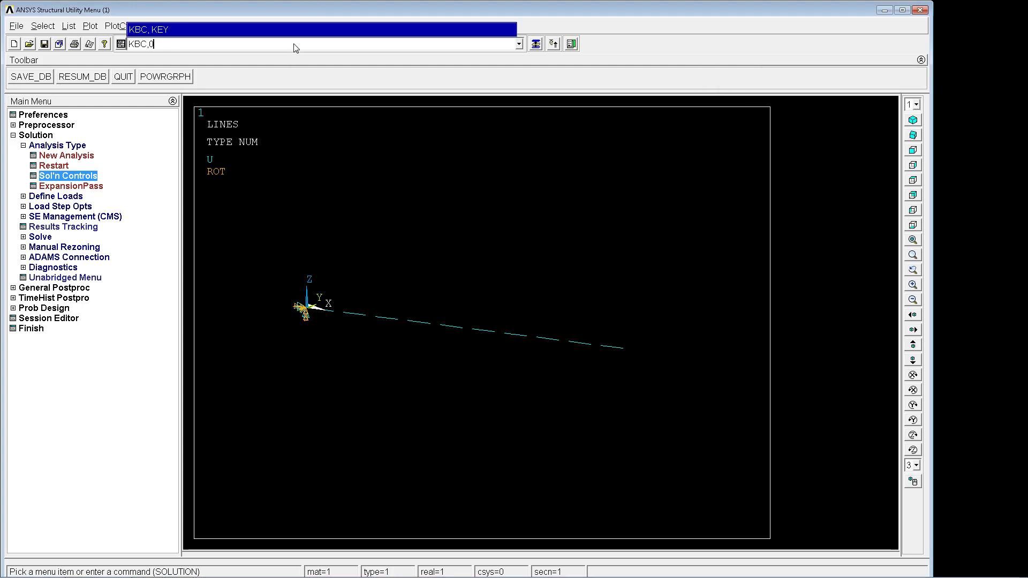
click(67, 176)
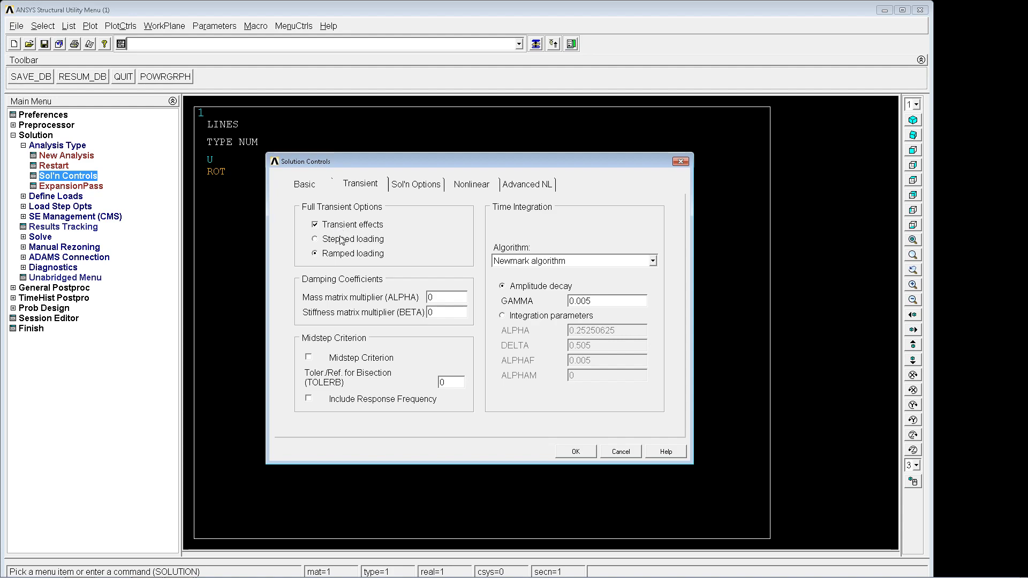
mouse_move(372, 238)
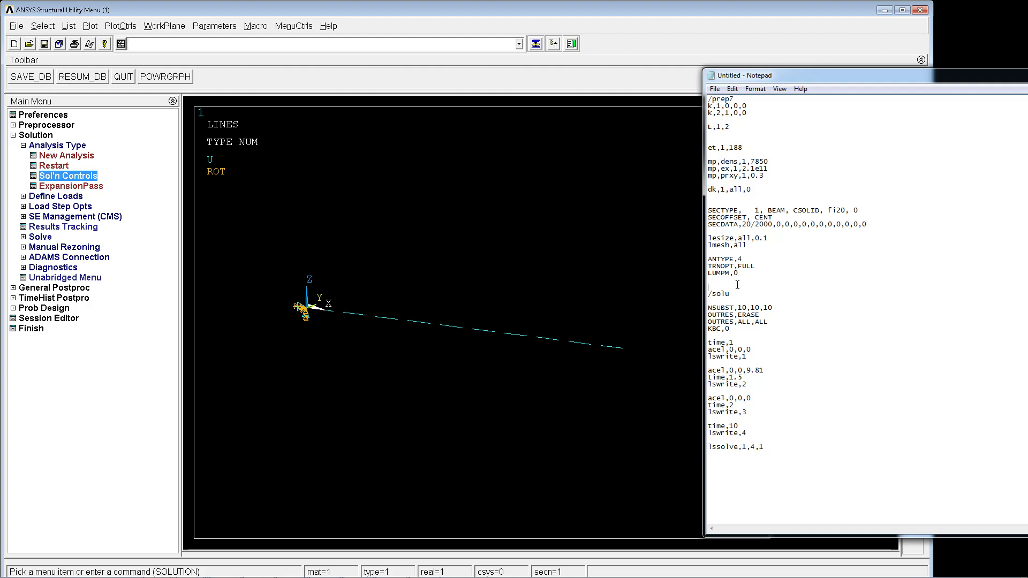
Paste the load-step commands with LSSOLVE,1,4,1 and dismiss the 'Solution is done' note
drag(707, 294, 773, 313)
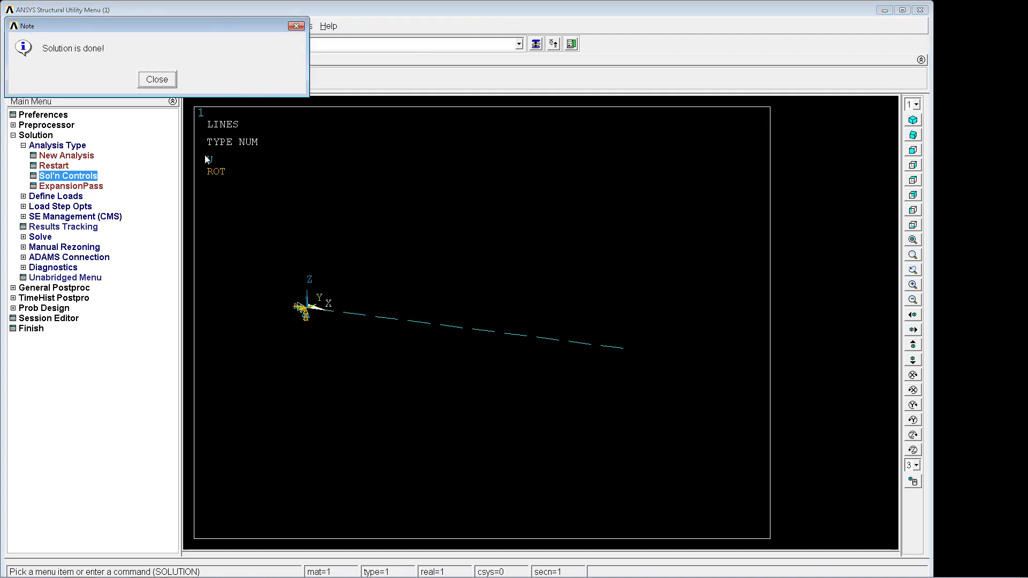
click(157, 79)
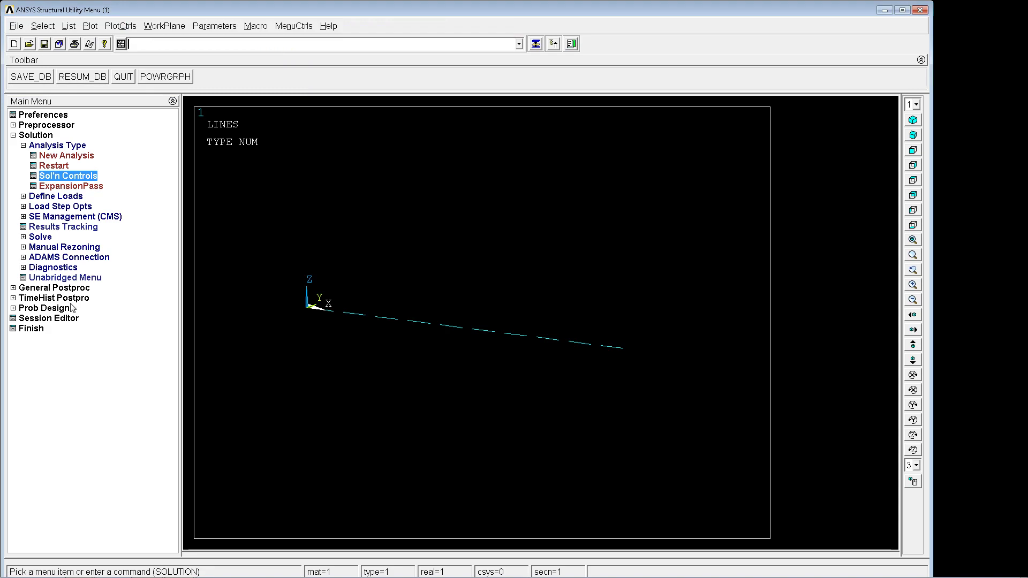
Add a UZ DOF-solution variable at the beam tip node and graph UZ_2 against time
click(53, 156)
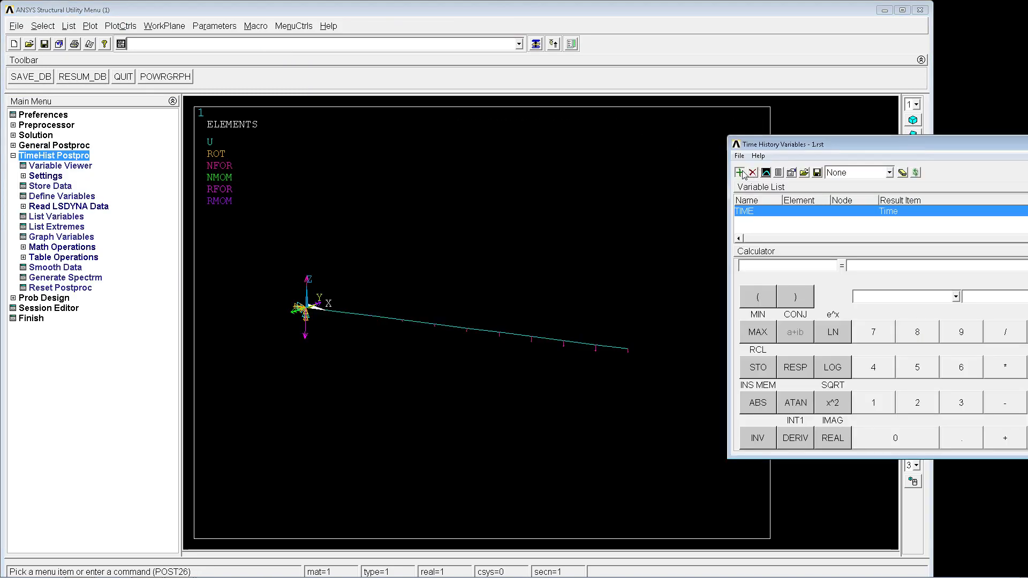
click(739, 171)
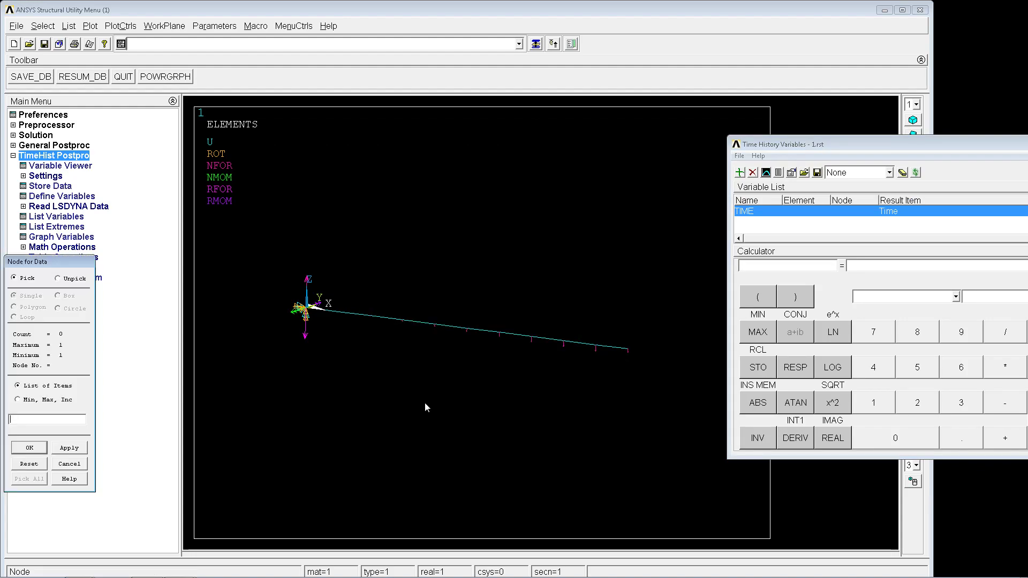
click(625, 348)
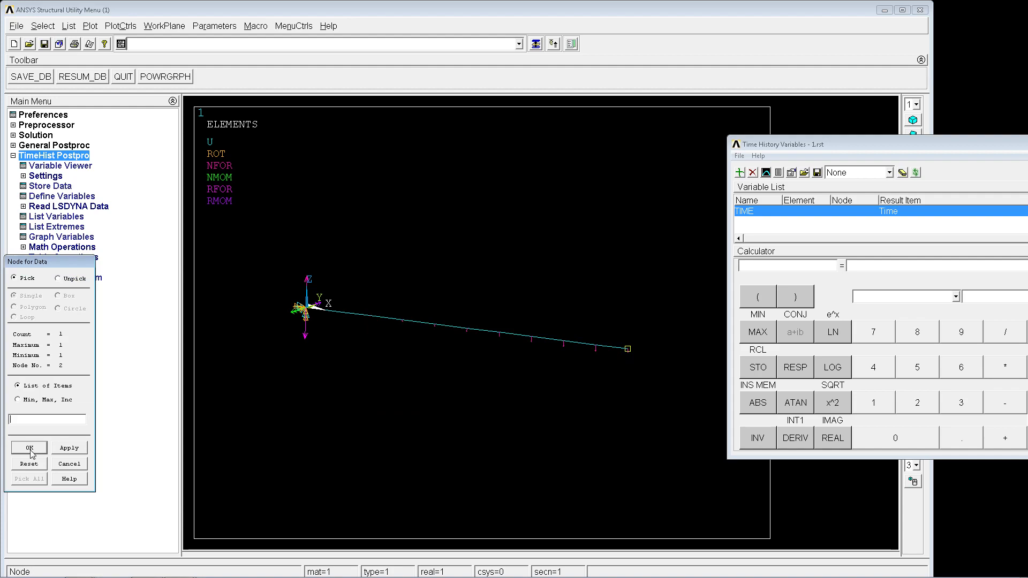
click(29, 447)
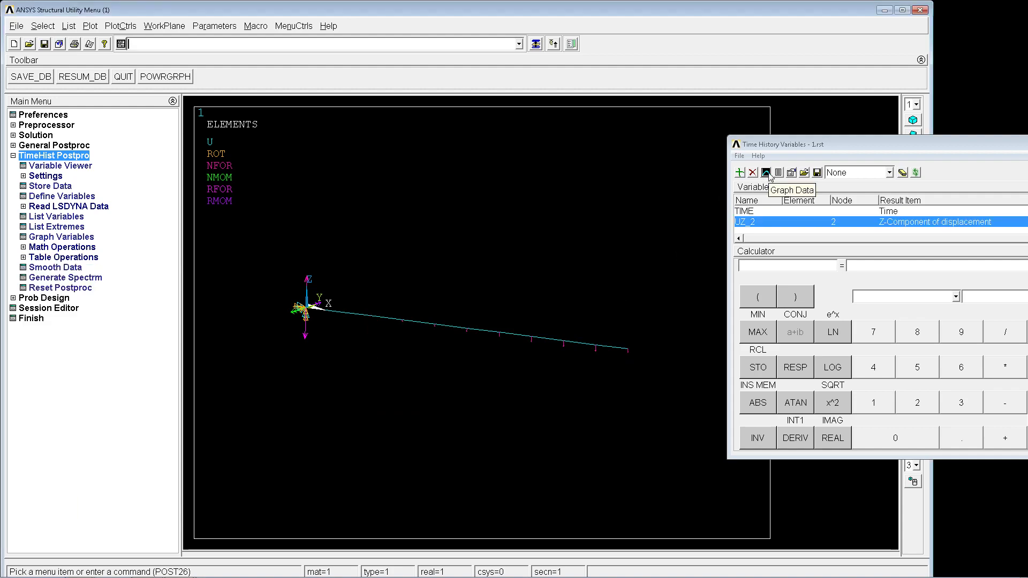
click(767, 172)
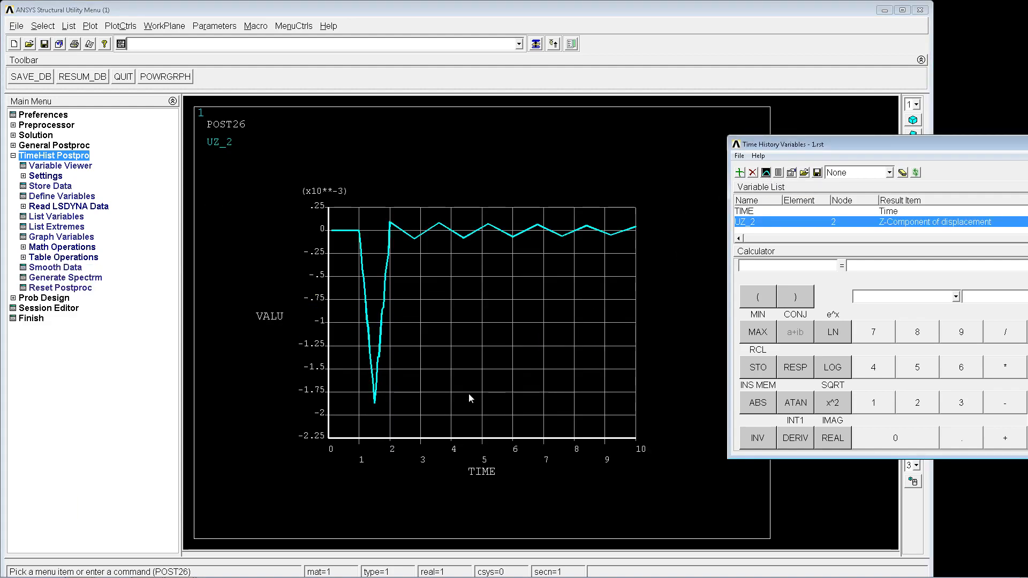
mouse_move(313, 247)
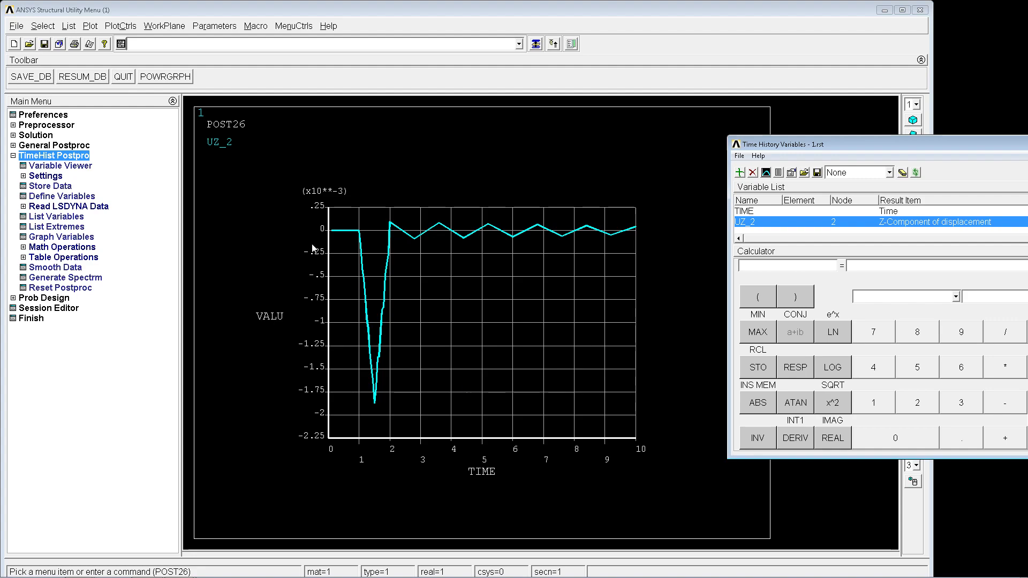
mouse_move(352, 236)
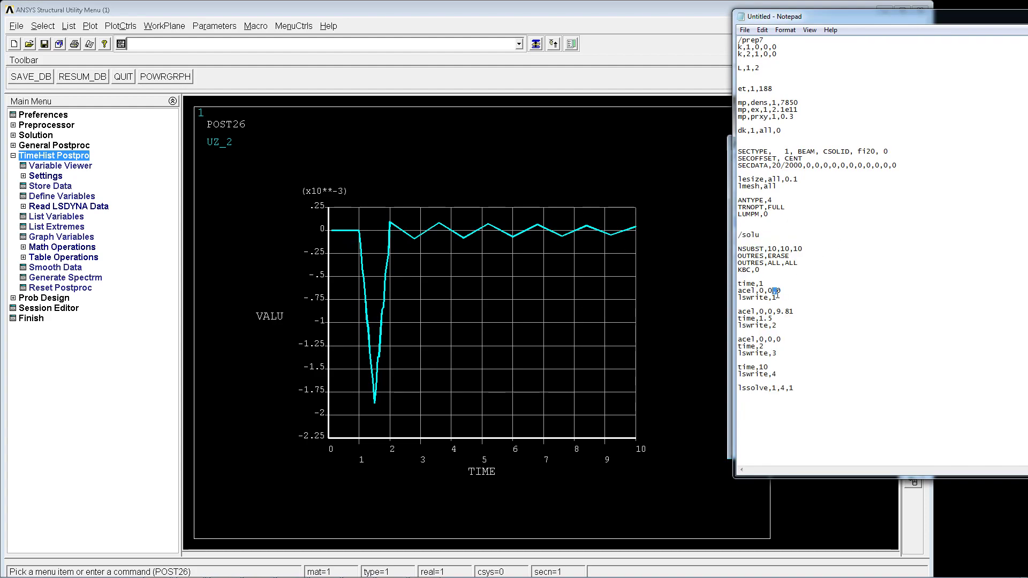
drag(738, 287, 777, 299)
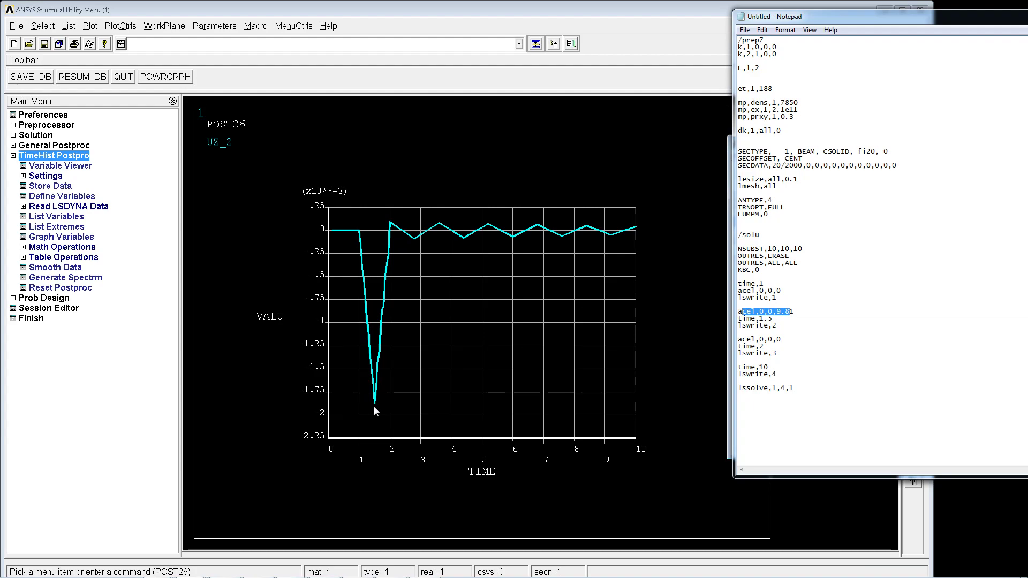
mouse_move(386, 407)
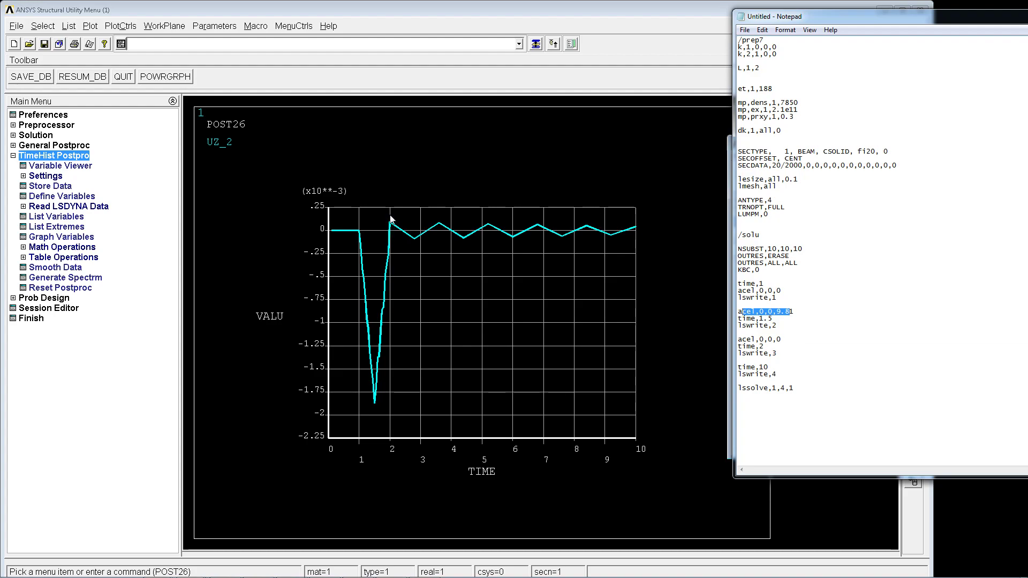
mouse_move(466, 256)
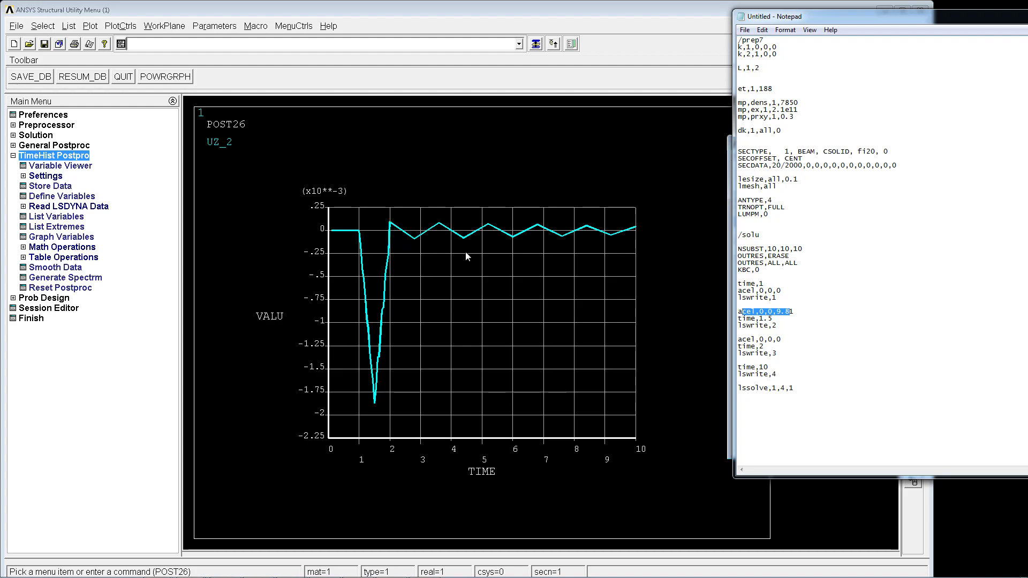
mouse_move(634, 239)
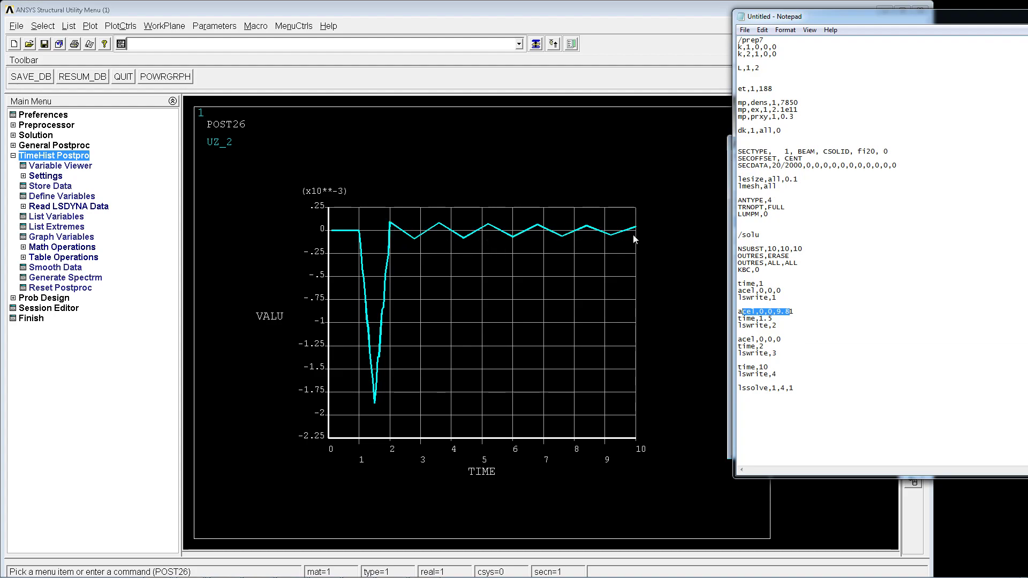
mouse_move(374, 250)
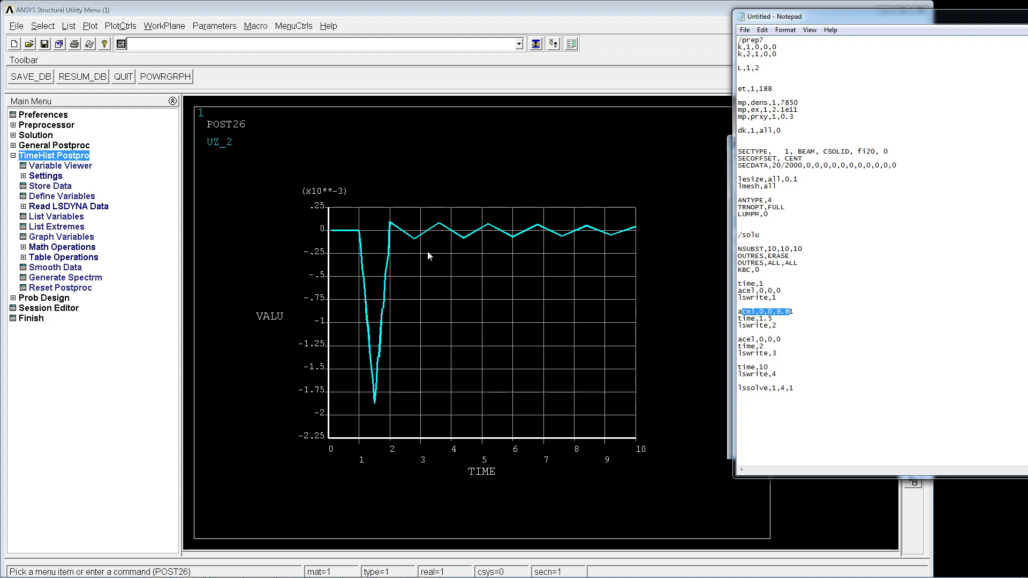
mouse_move(497, 273)
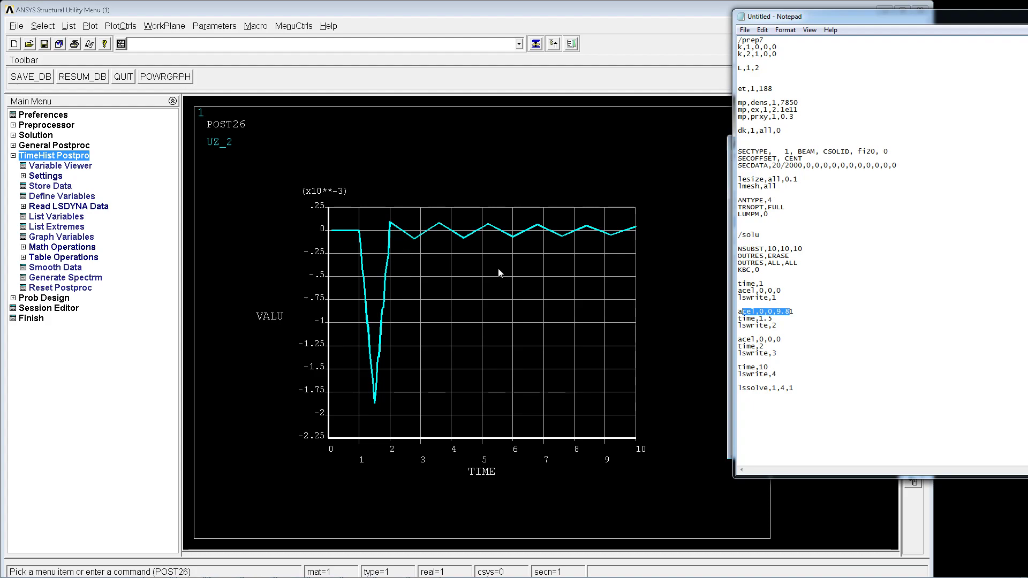
mouse_move(392, 279)
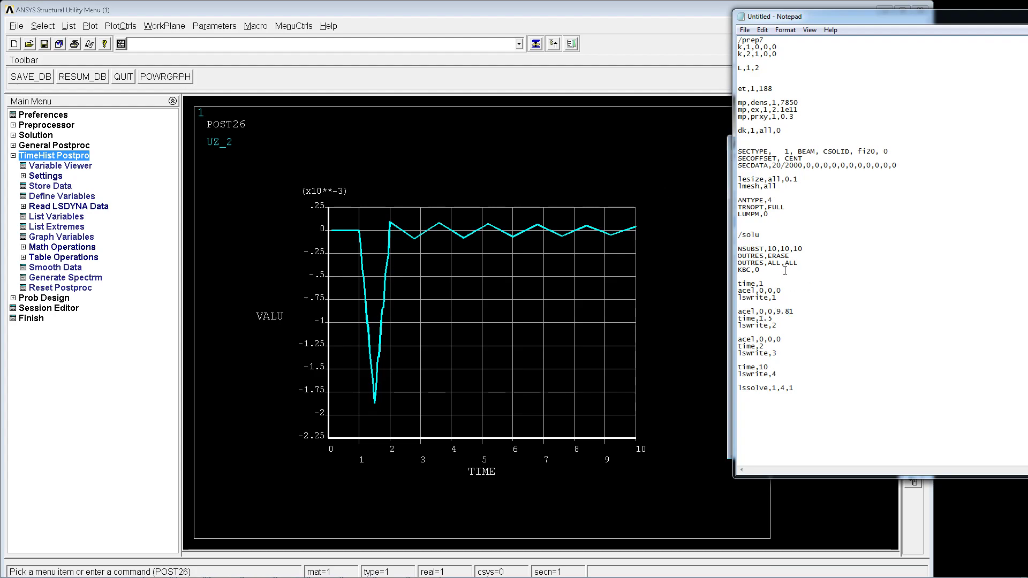
Change KBC to 1 for stepped loading, rerun the /SOLU block with LSSOLVE, and dismiss the solution-done note
text(1)
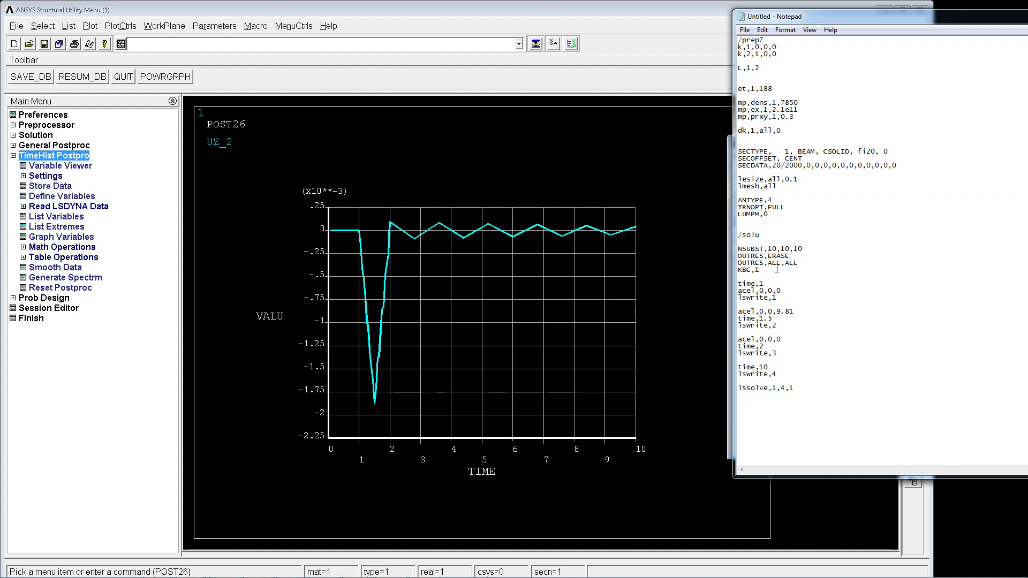
double_click(747, 270)
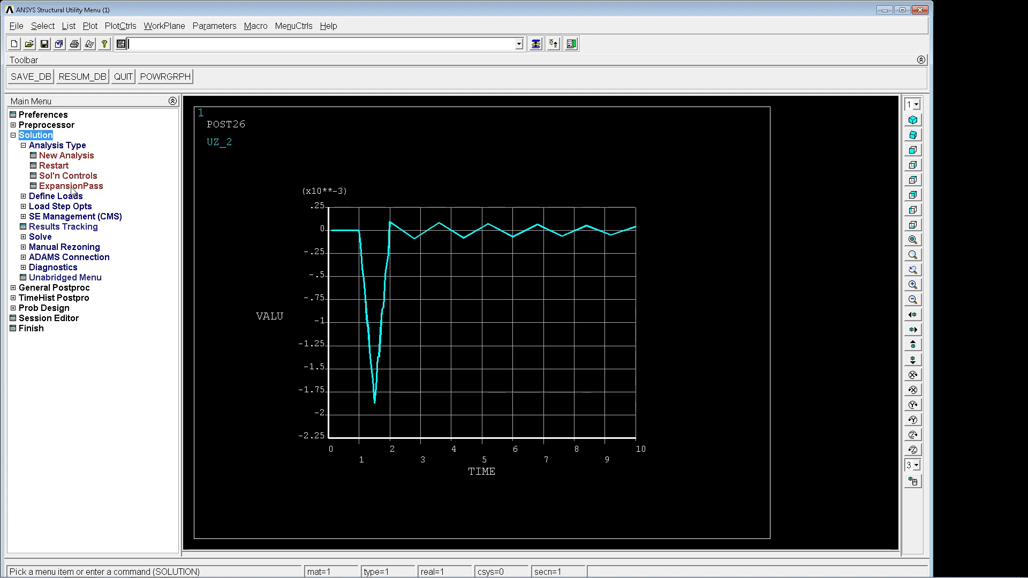
click(68, 175)
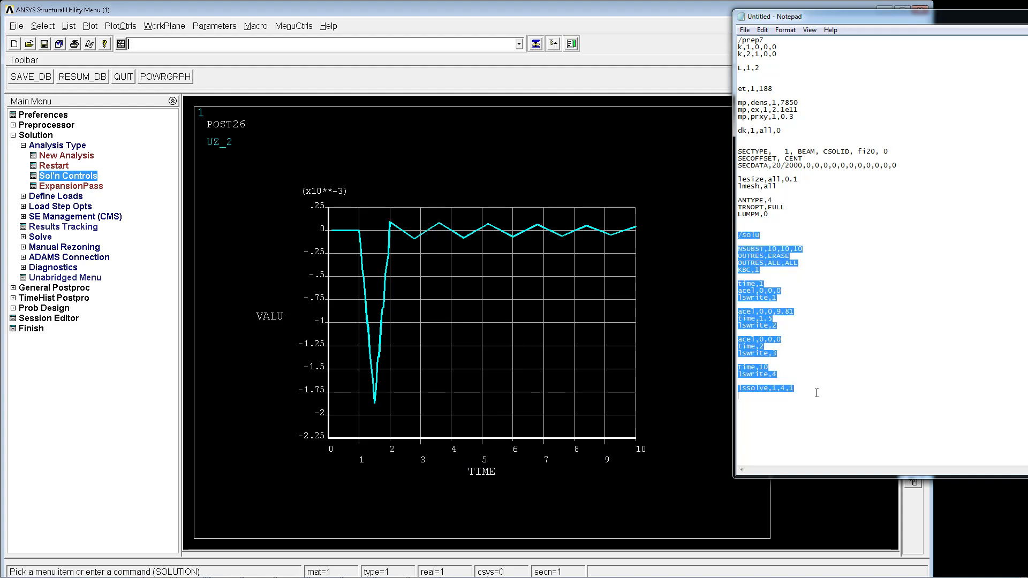
mouse_move(235, 48)
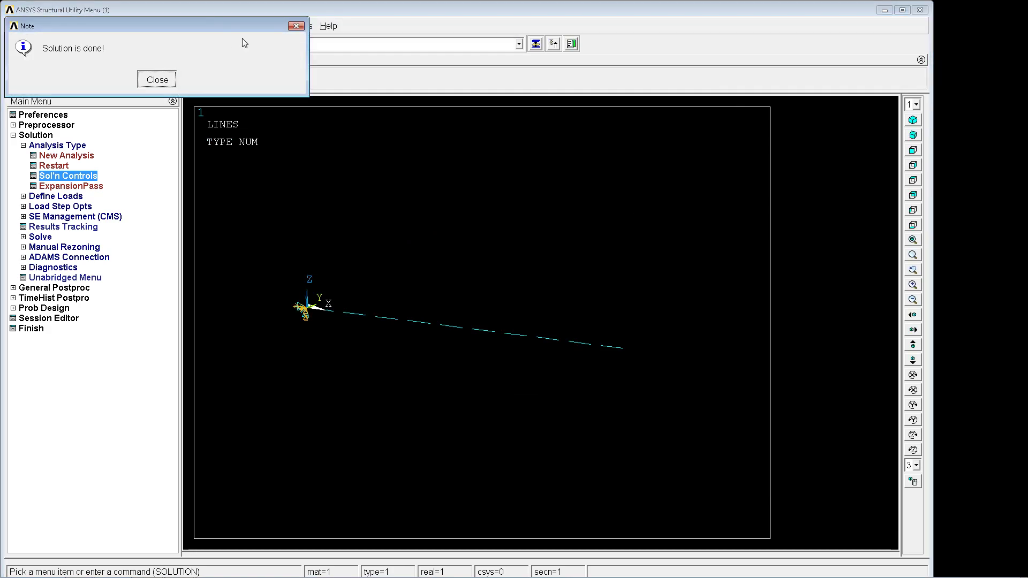
click(156, 80)
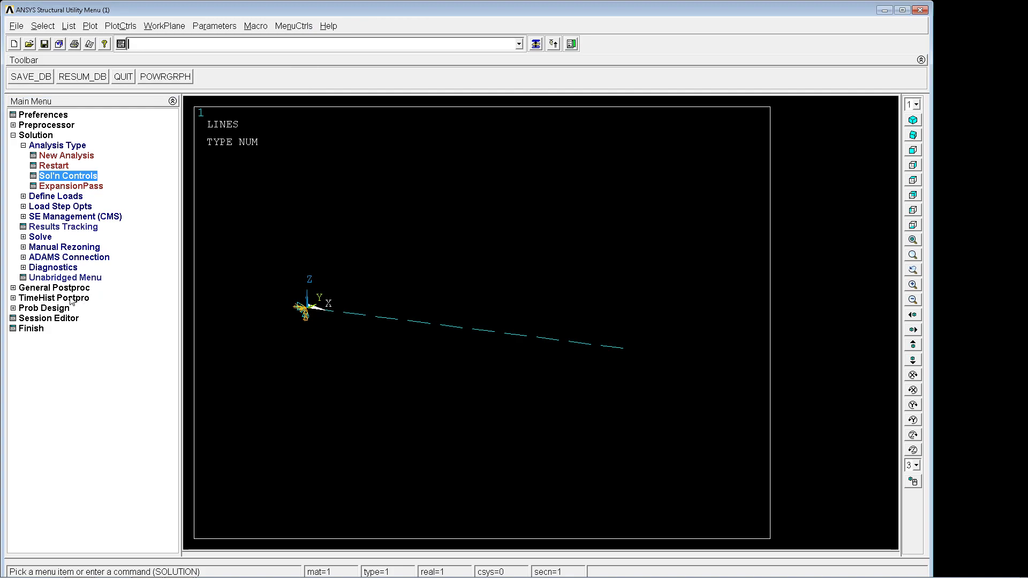
Open the Time History Variables viewer still holding UZ_2
click(55, 156)
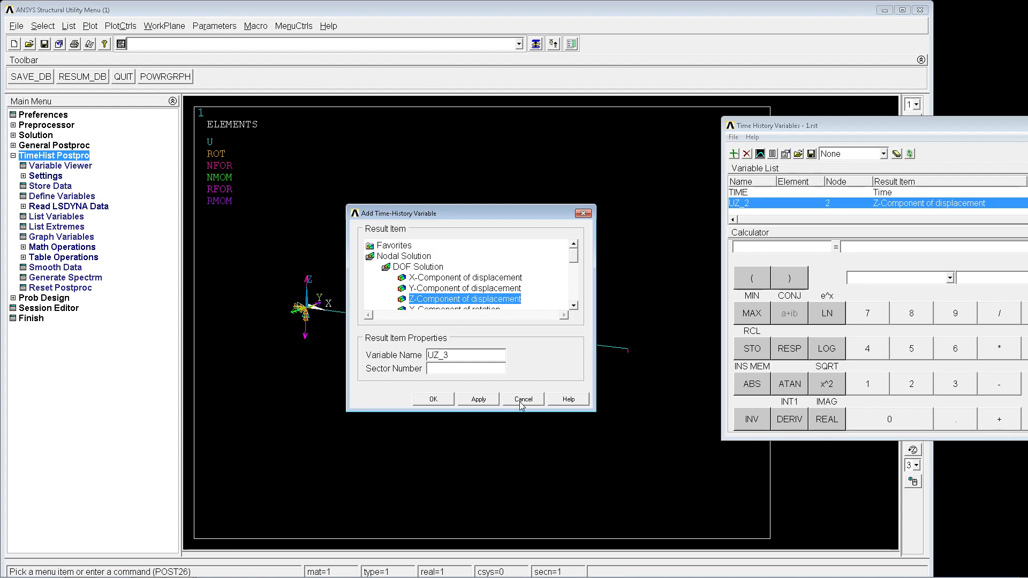
Cancel the extra Z-displacement variable and graph UZ_2 from the stepped-load results
click(521, 398)
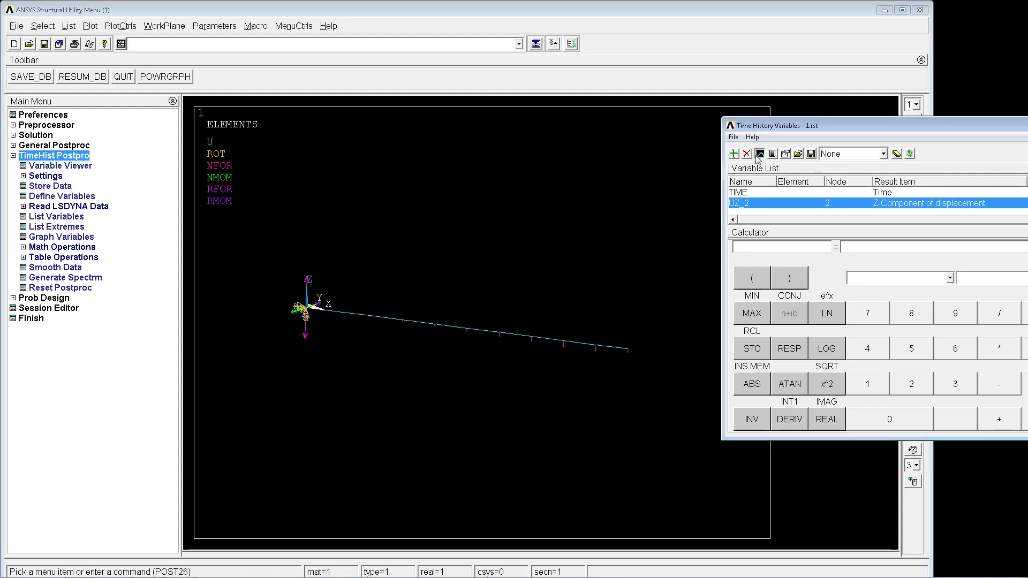
click(759, 153)
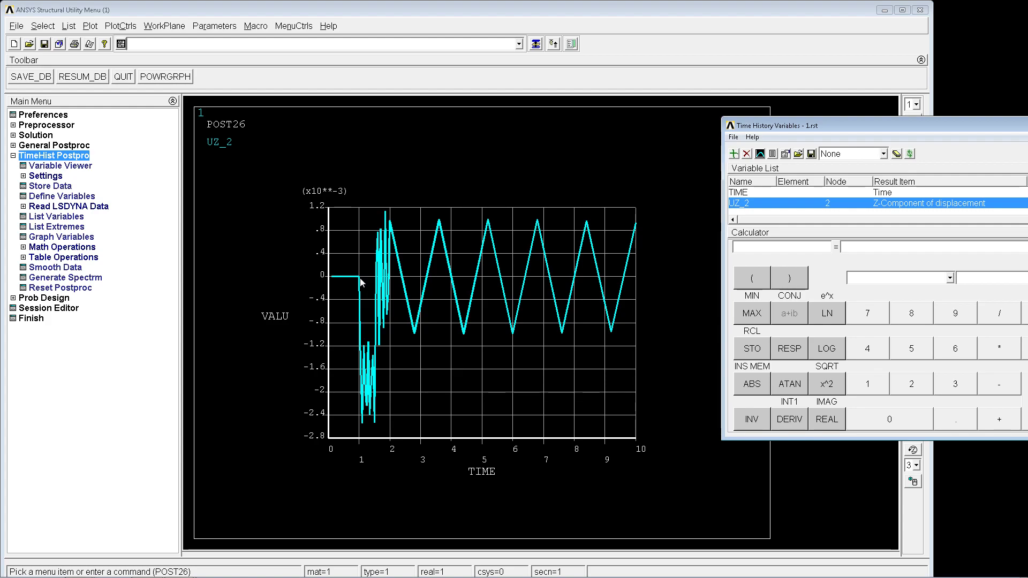
mouse_move(362, 425)
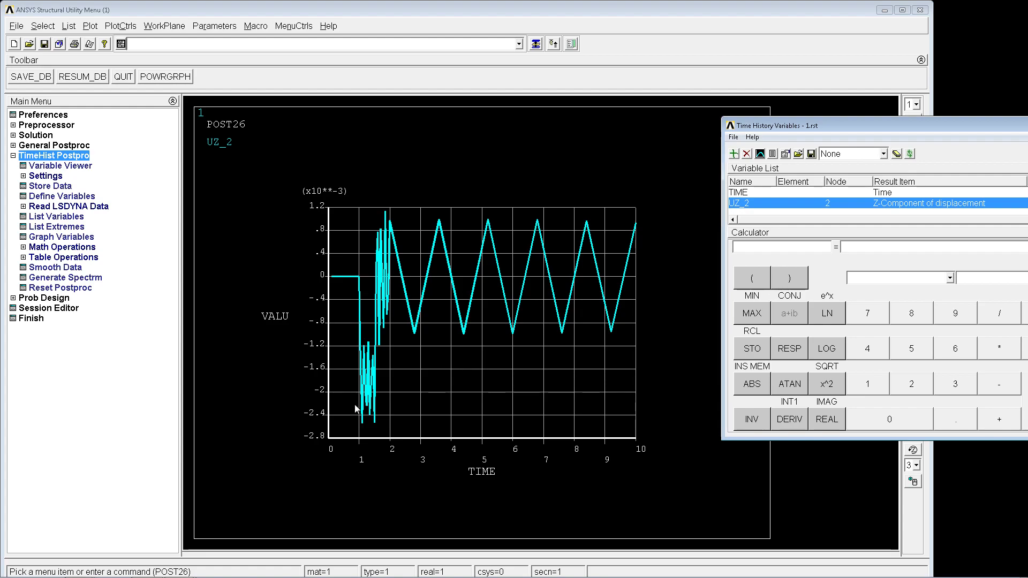
mouse_move(362, 388)
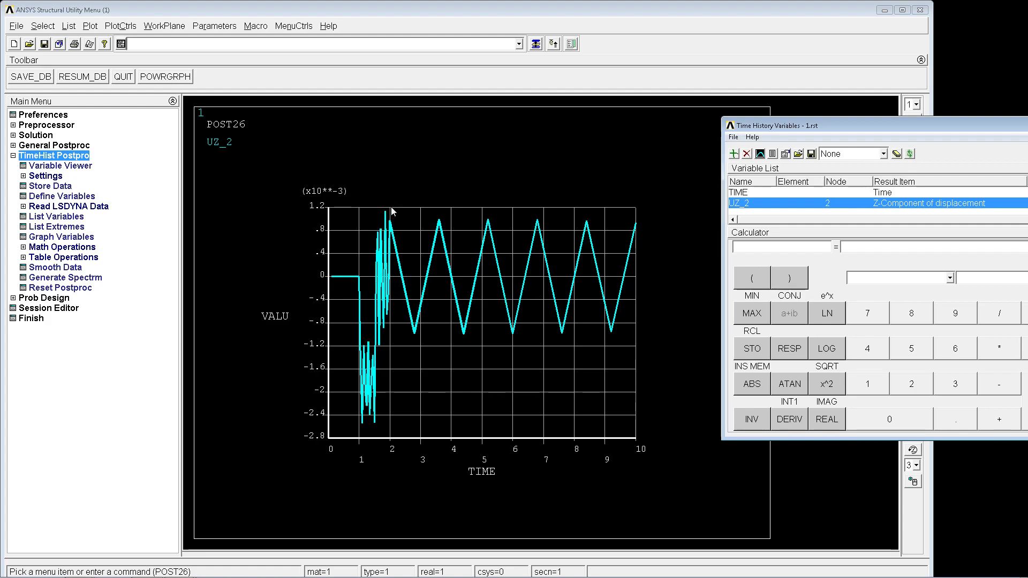
mouse_move(440, 291)
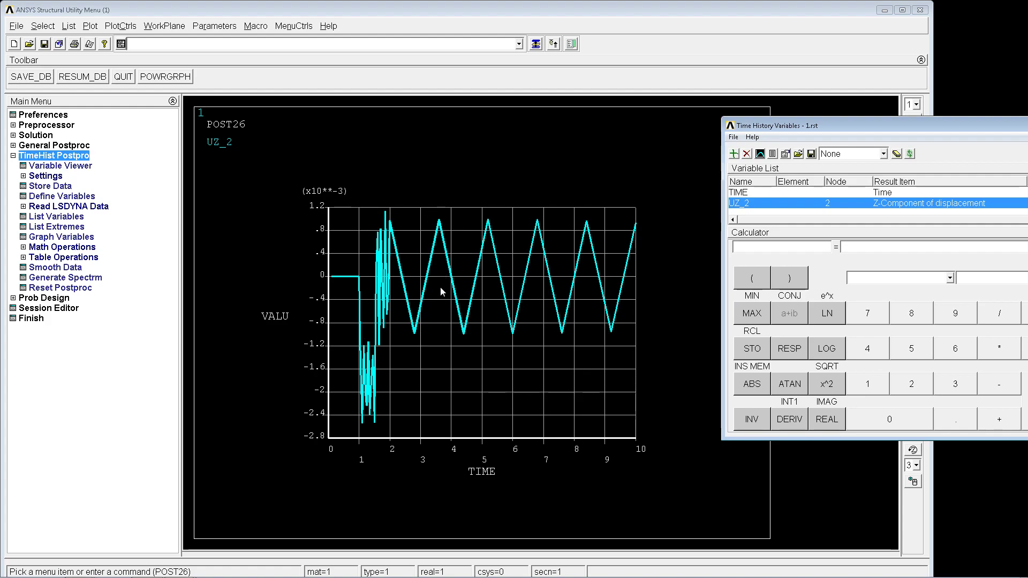
mouse_move(537, 244)
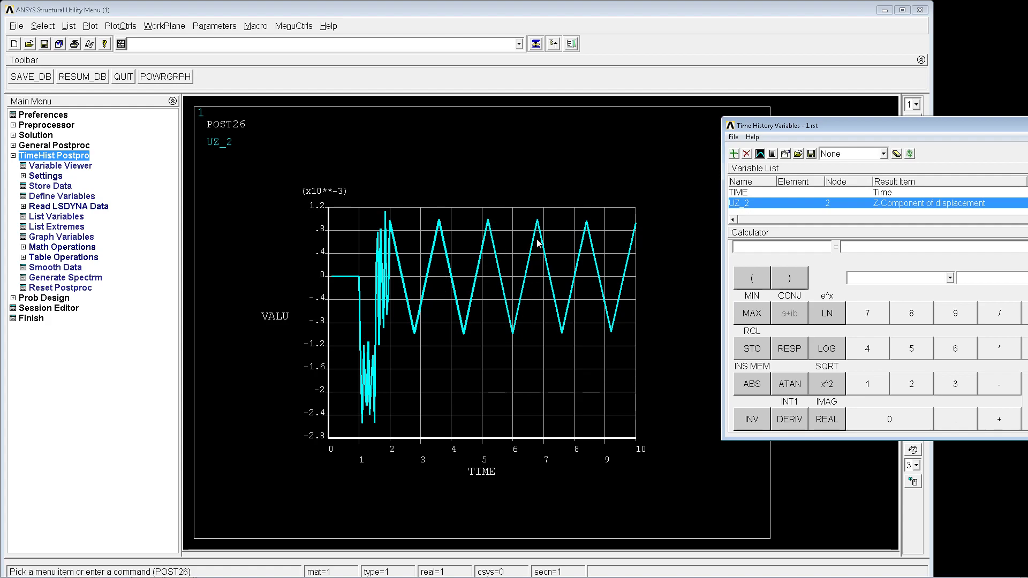
mouse_move(541, 228)
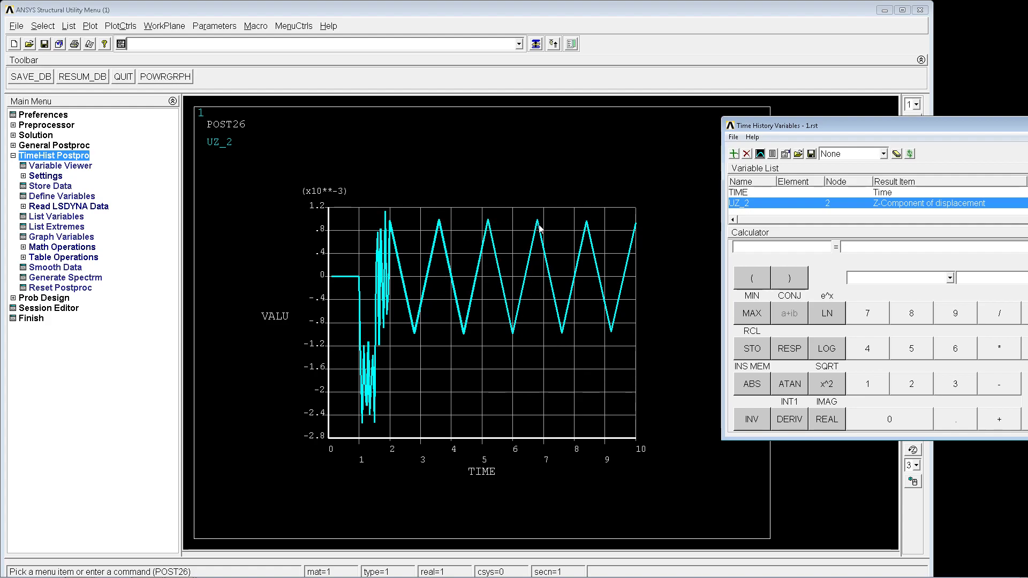
mouse_move(784, 234)
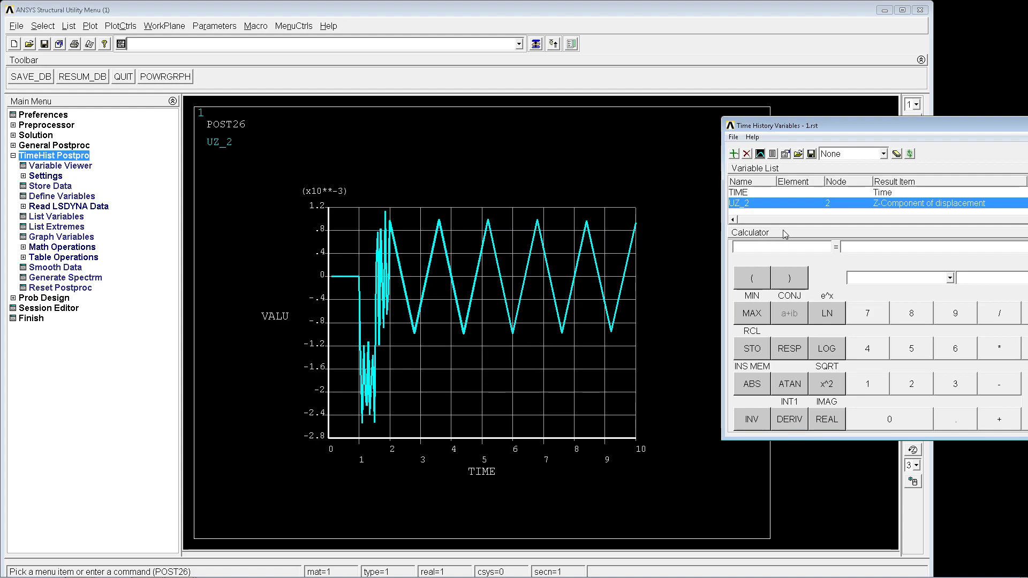
mouse_move(904, 222)
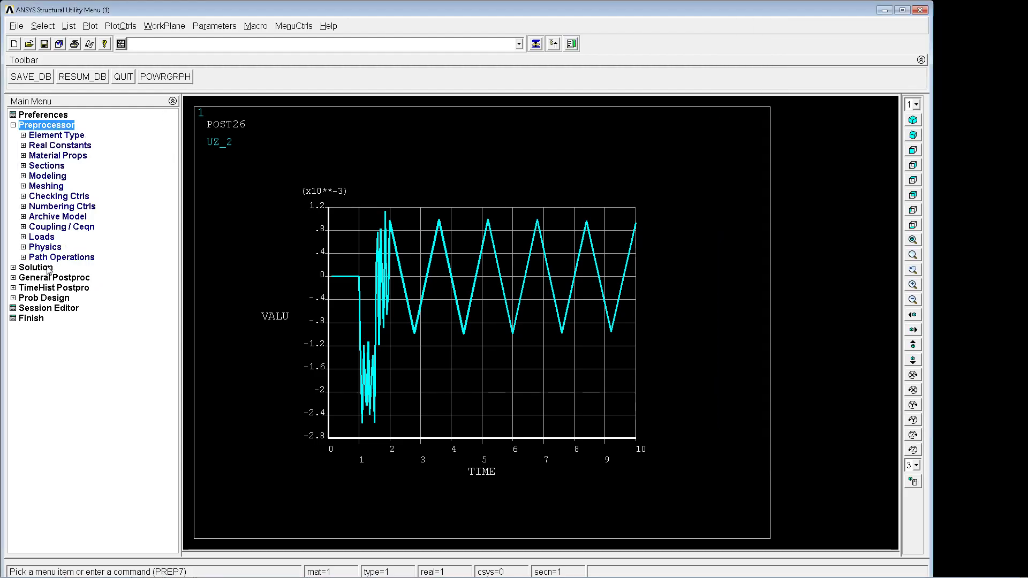
Reopen the Time History Variables window, now holding only TIME
click(35, 268)
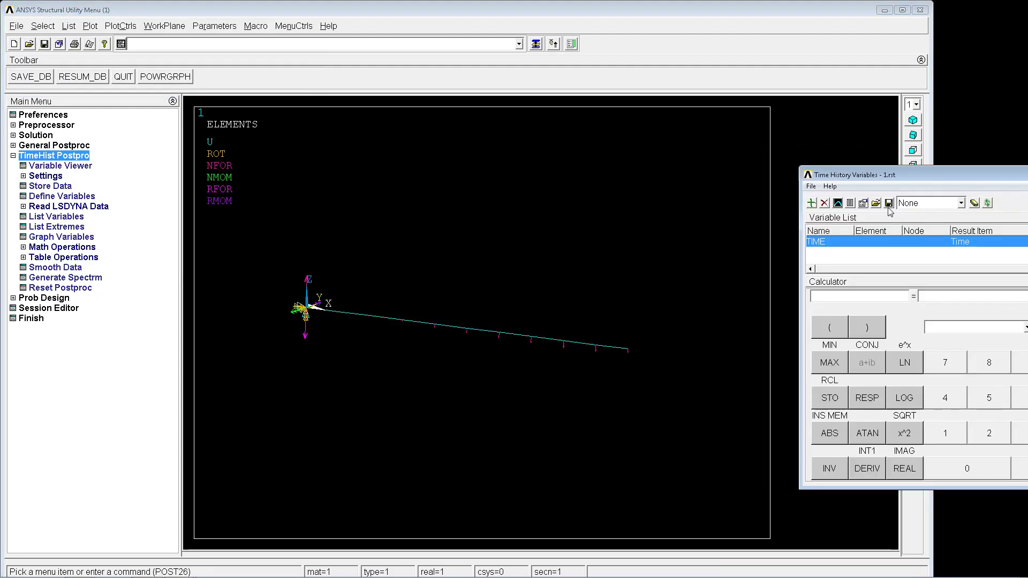
Add the tip node's Z-displacement as UZ_3 and graph it over time
click(811, 202)
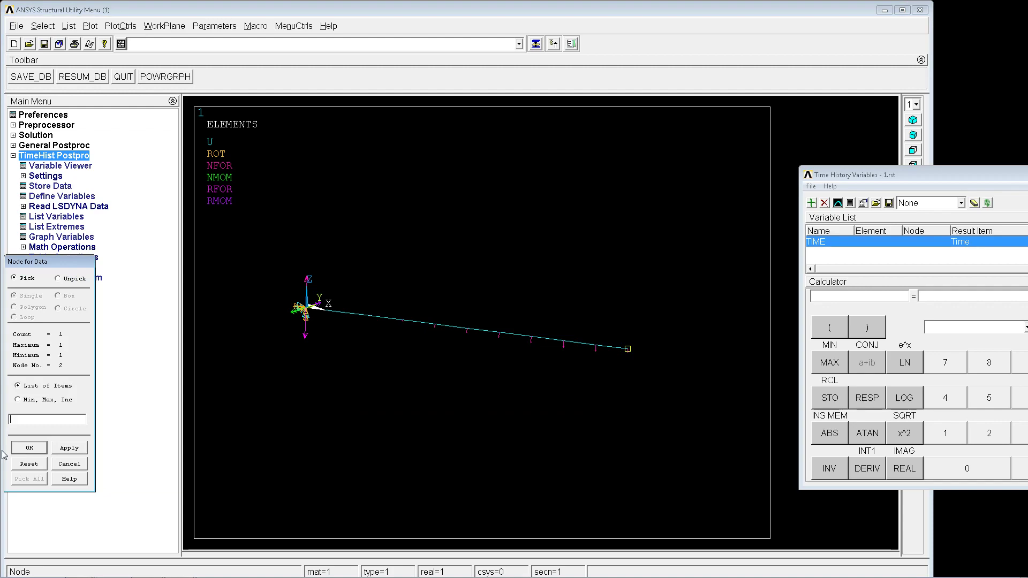
click(28, 447)
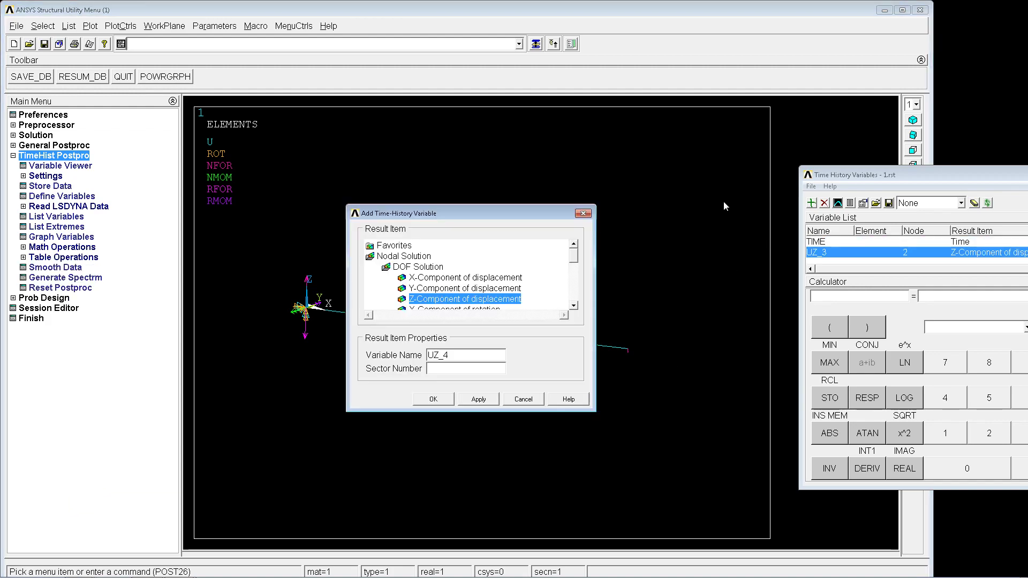
click(523, 398)
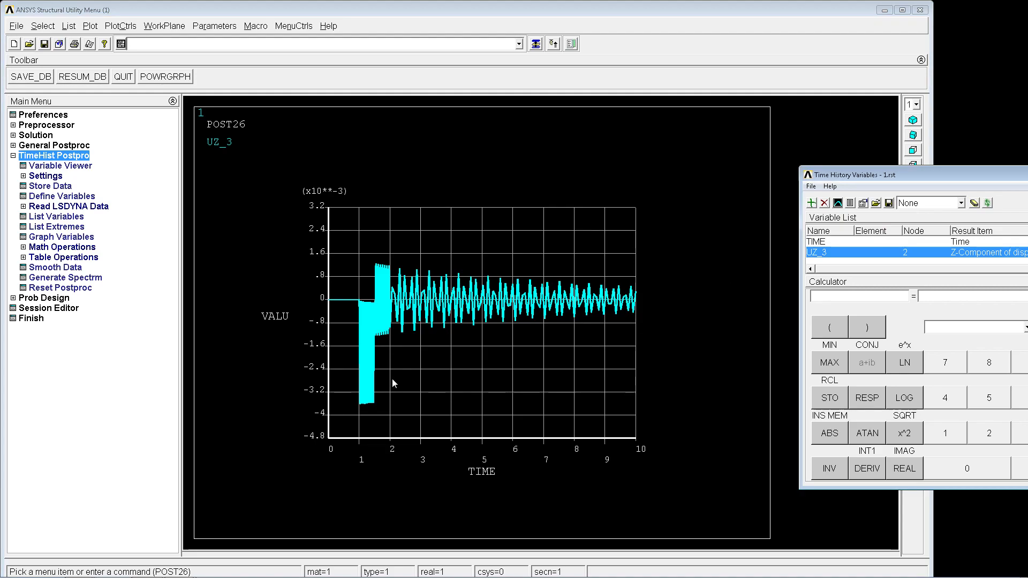
mouse_move(384, 247)
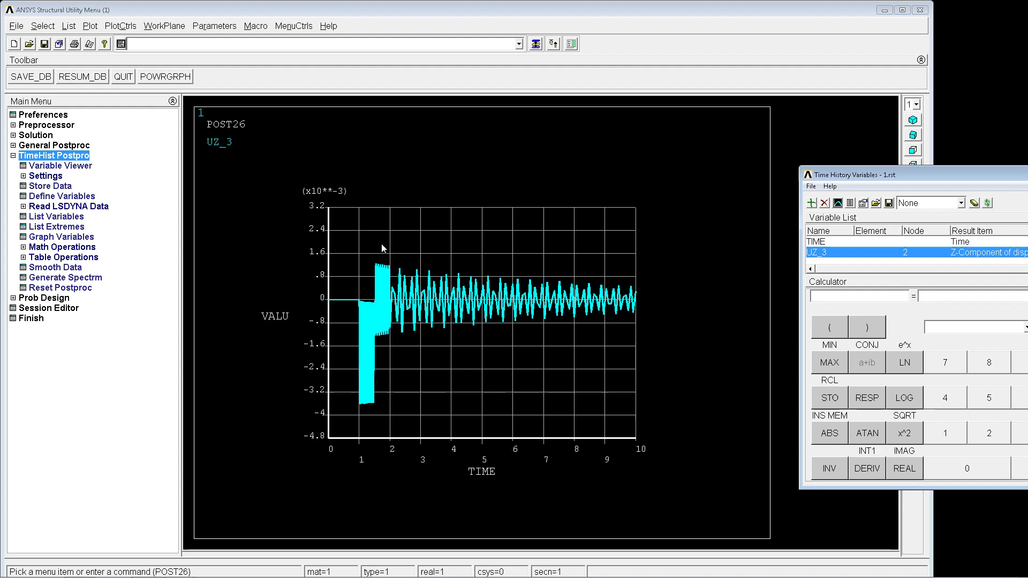
mouse_move(366, 303)
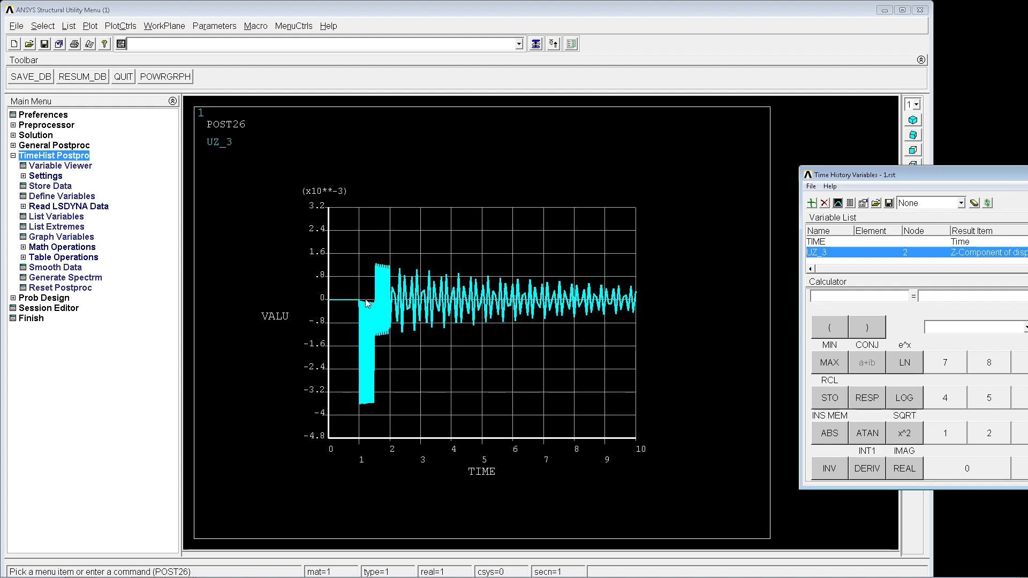
mouse_move(364, 402)
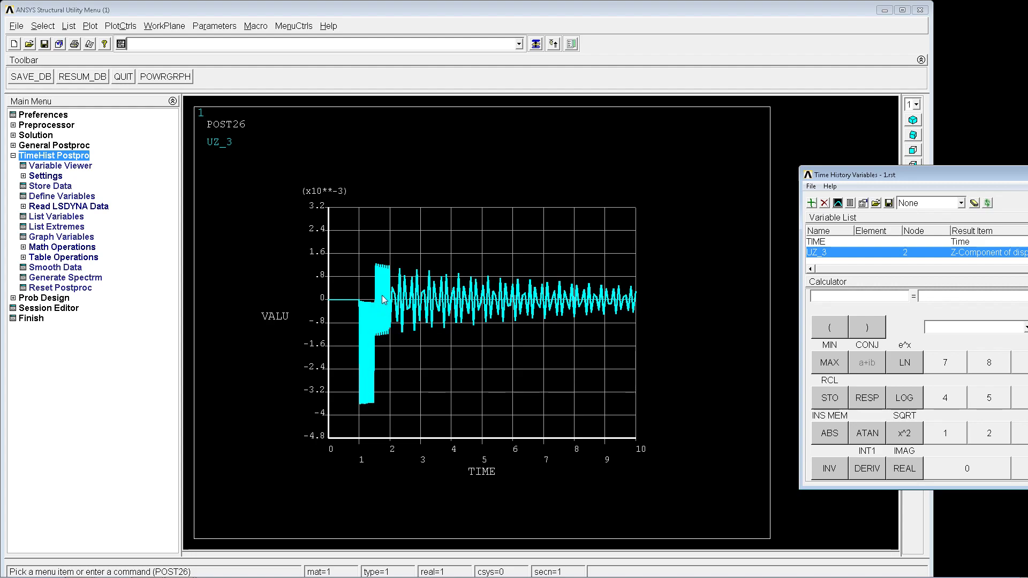
mouse_move(360, 303)
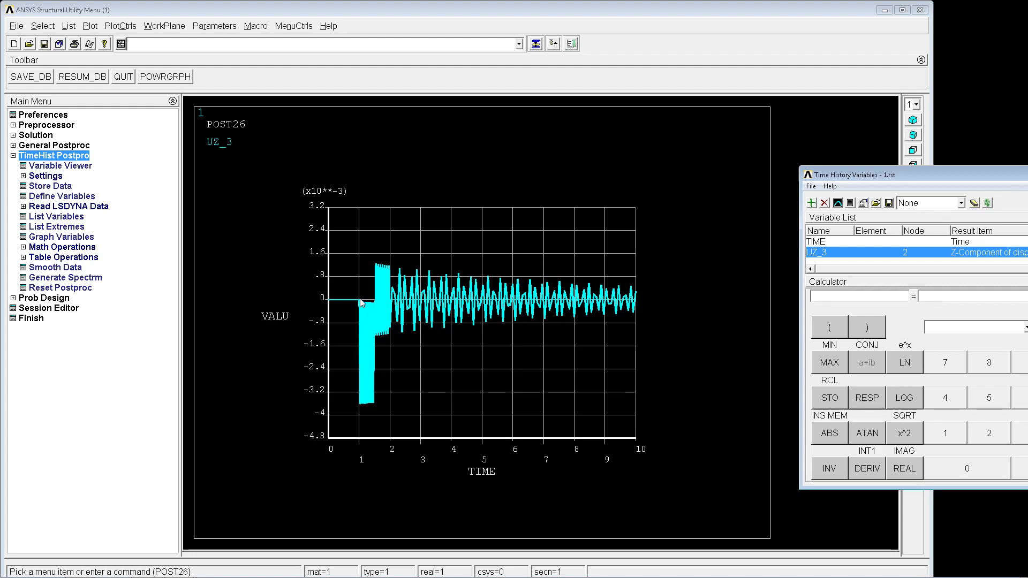
mouse_move(360, 407)
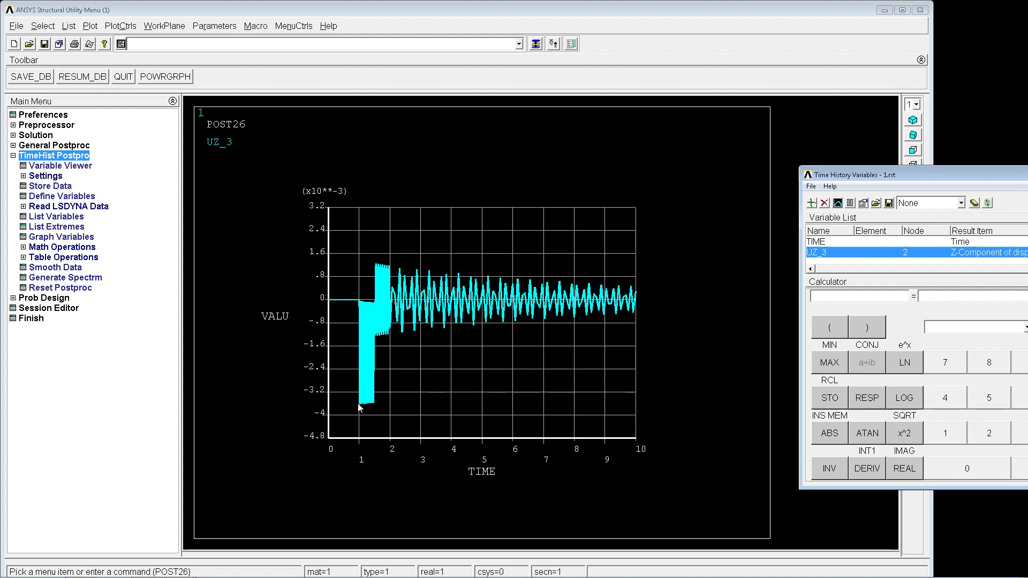
mouse_move(377, 401)
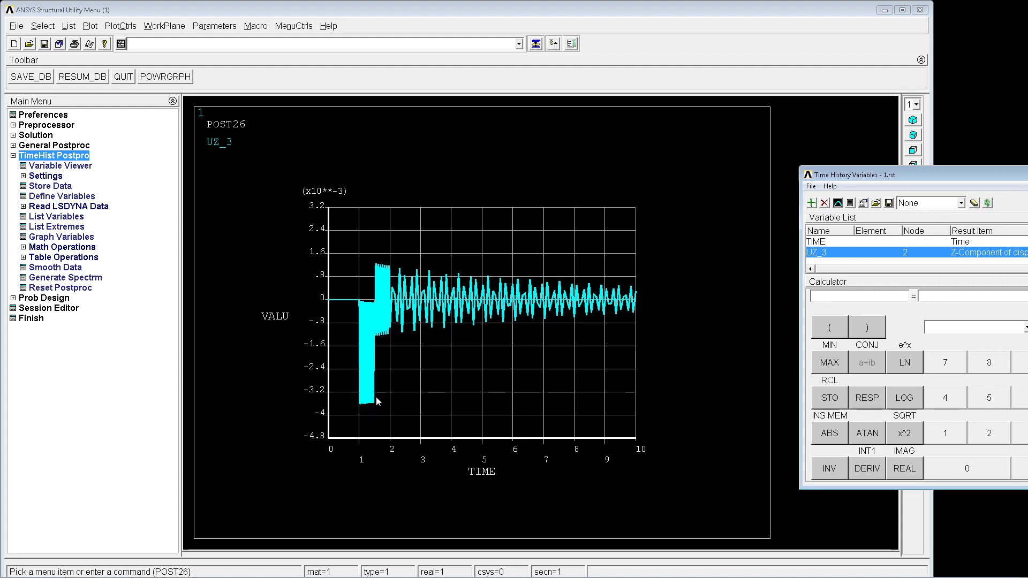
mouse_move(443, 287)
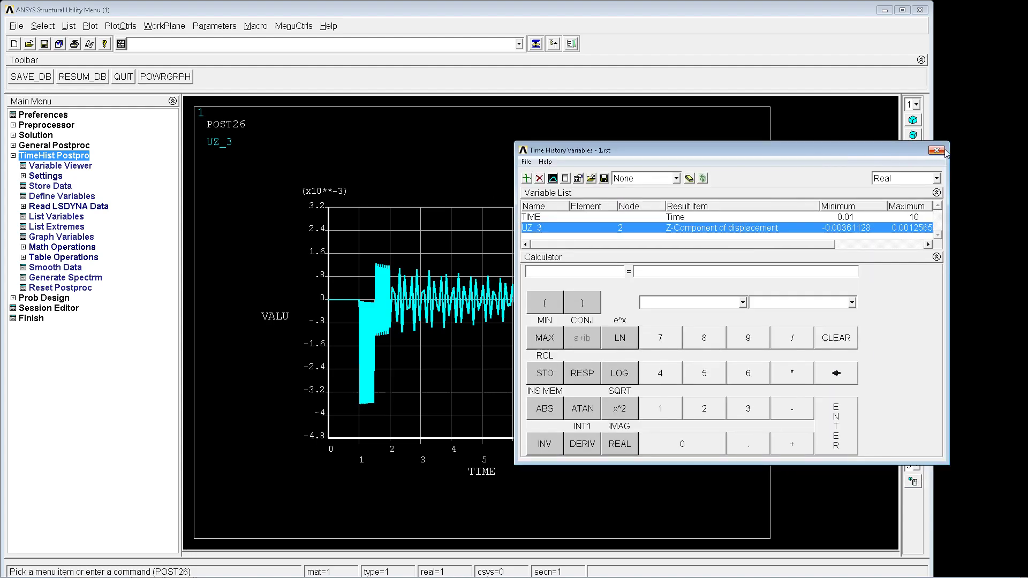
Plot total displacement contours with PLNS and bring up the animate-over-time settings
click(936, 150)
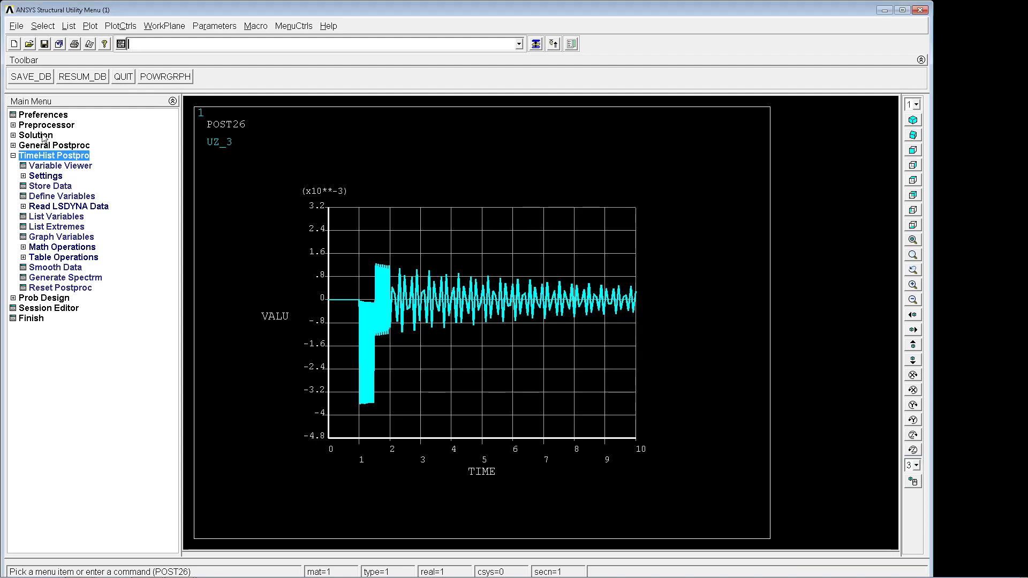
click(54, 144)
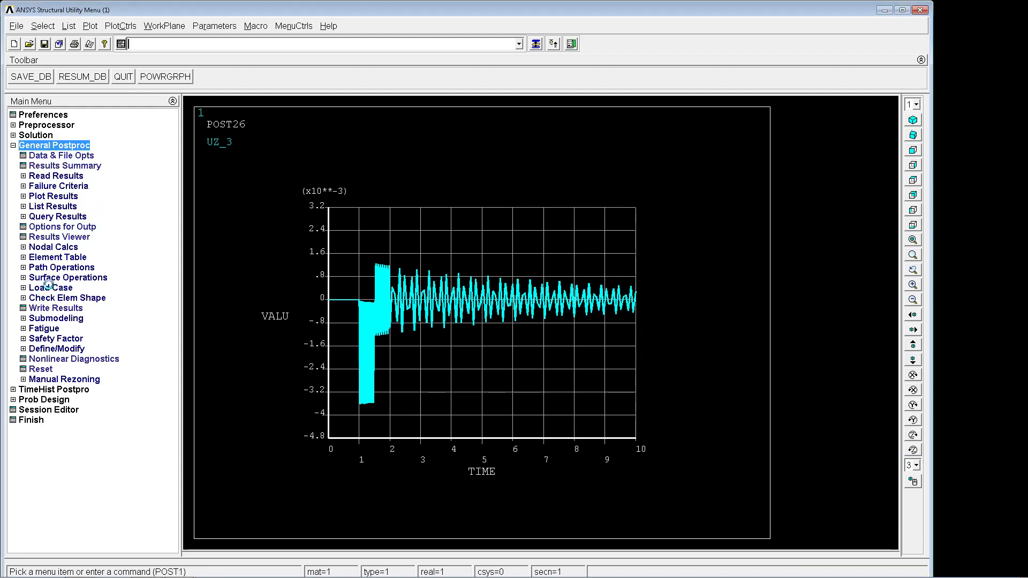
text(plns)
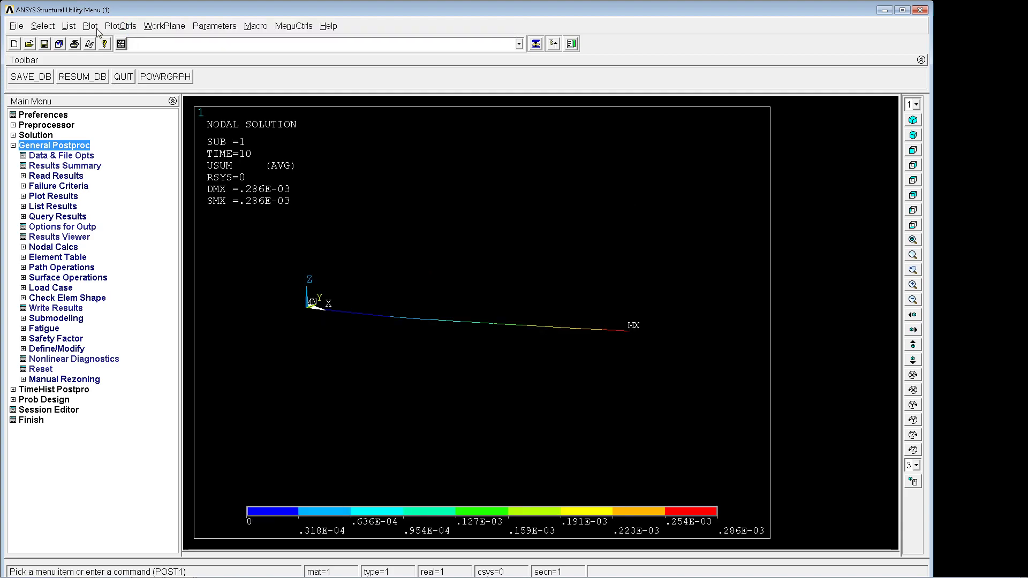
click(120, 25)
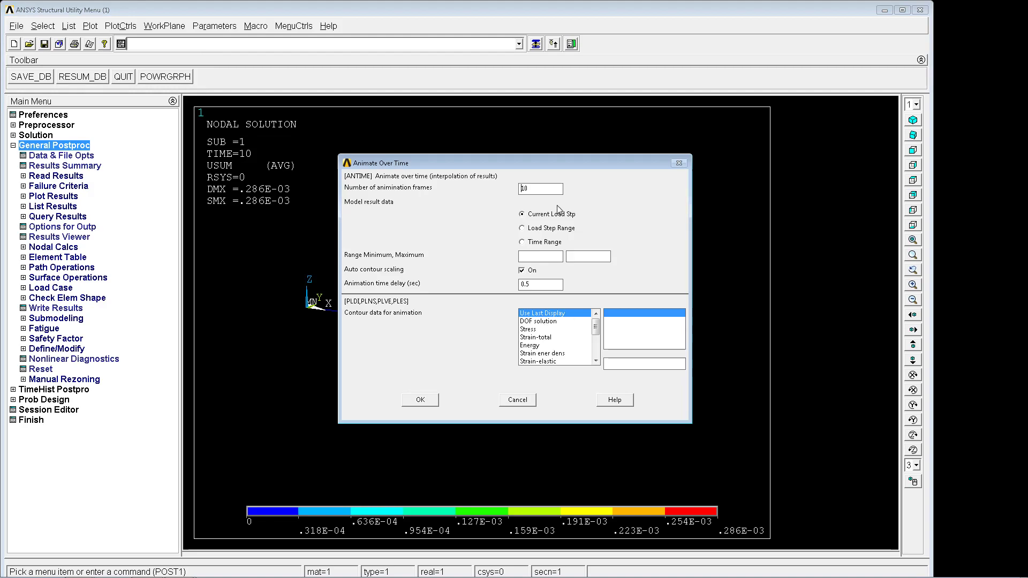
Animate 100 frames over a time range of DOF solution USUM with a 0.2 frame delay
text(100)
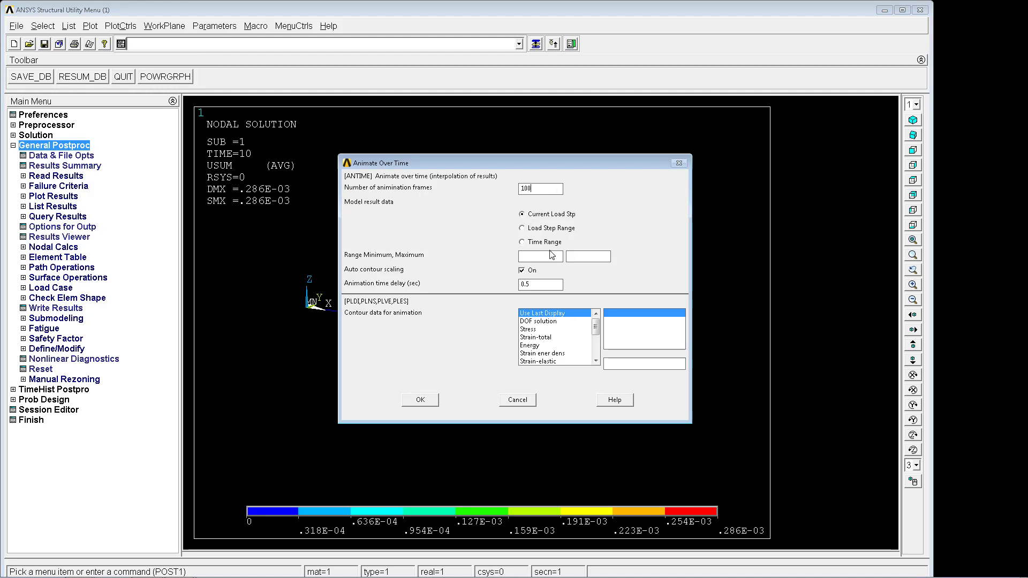
click(522, 241)
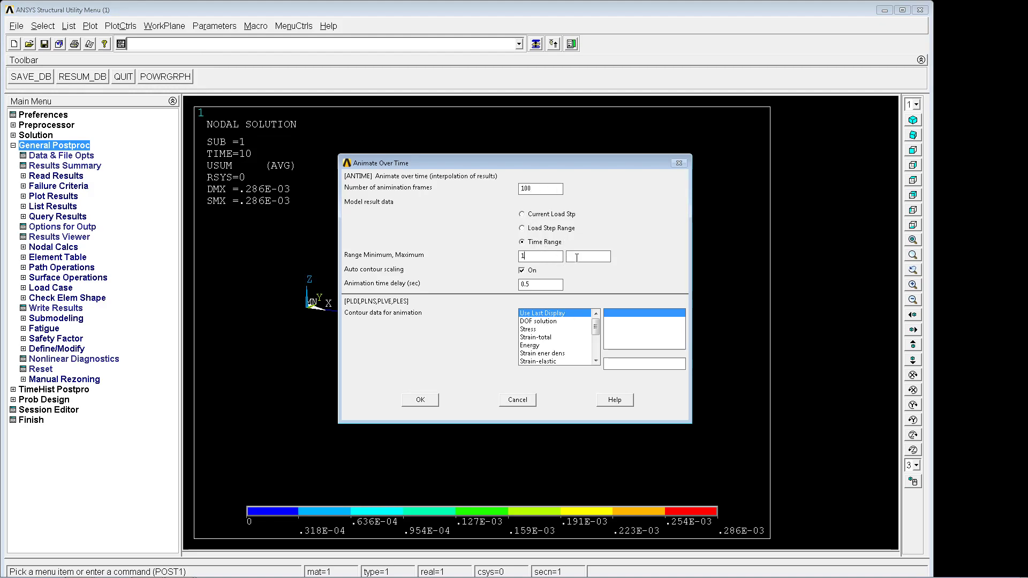
click(537, 320)
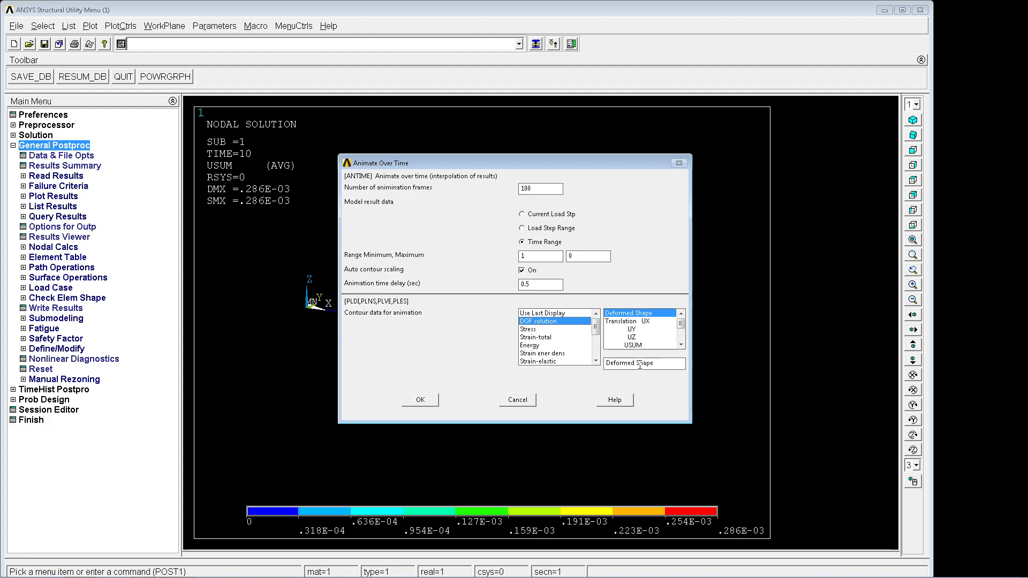
click(522, 270)
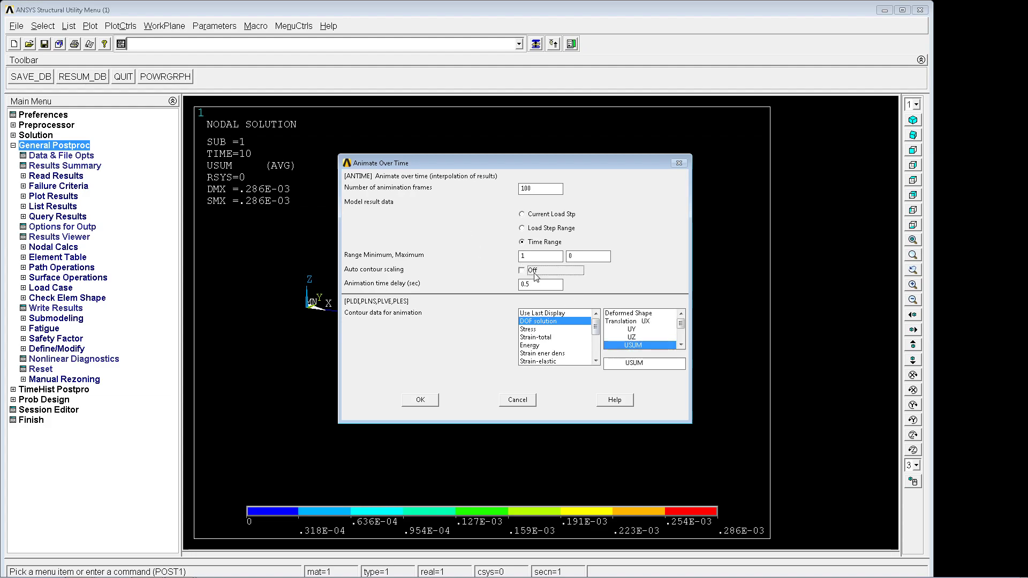
mouse_move(448, 387)
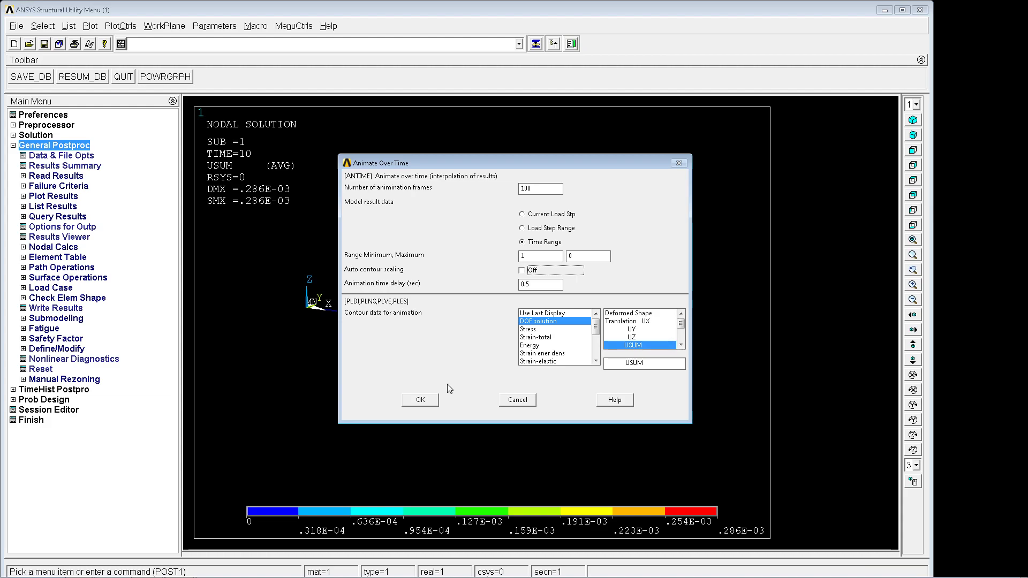
click(540, 284)
text(0.2)
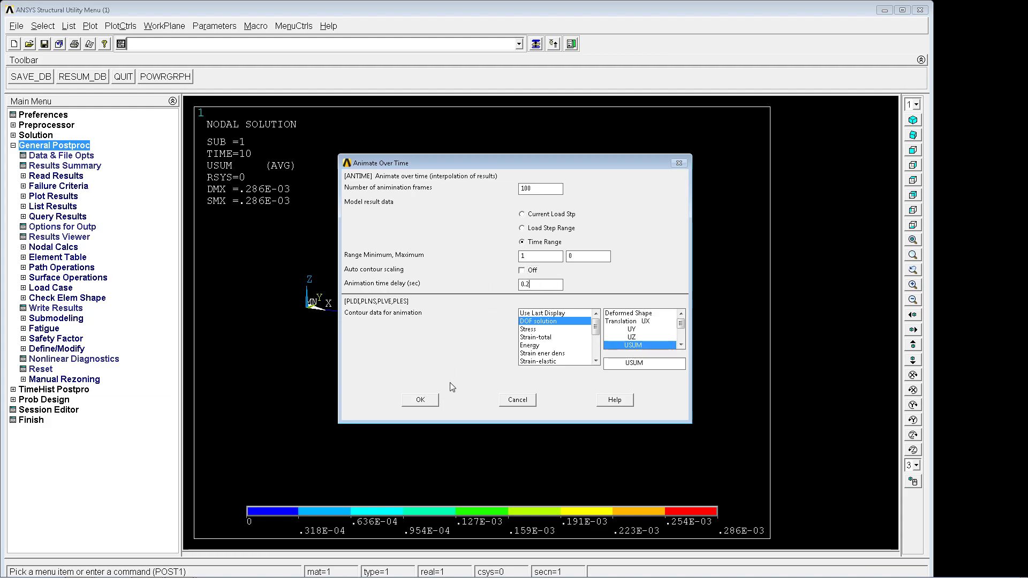
click(419, 400)
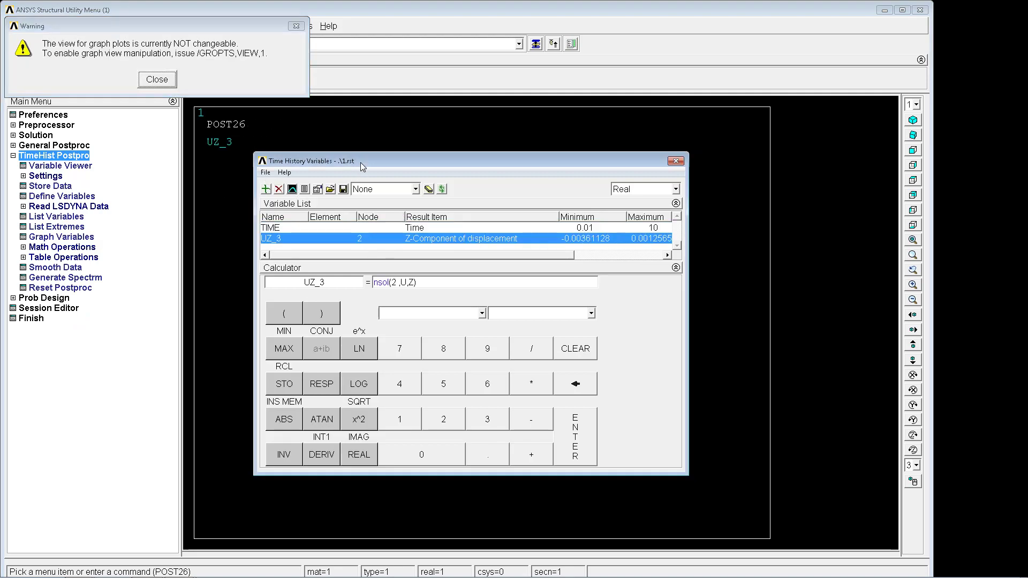
Set the graph's X-axis to a specified range of 0 to 2 s and replot
click(157, 78)
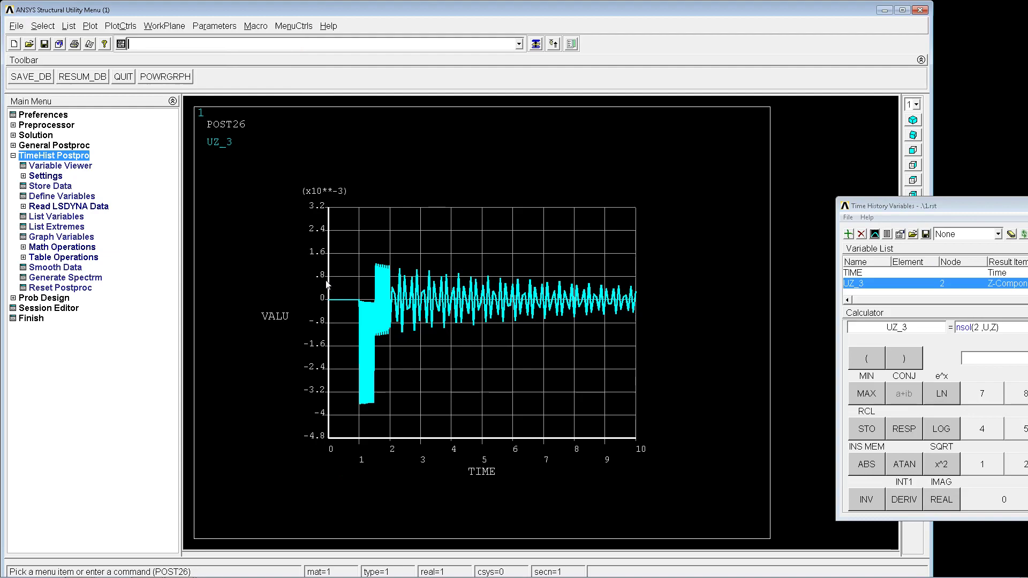
mouse_move(360, 408)
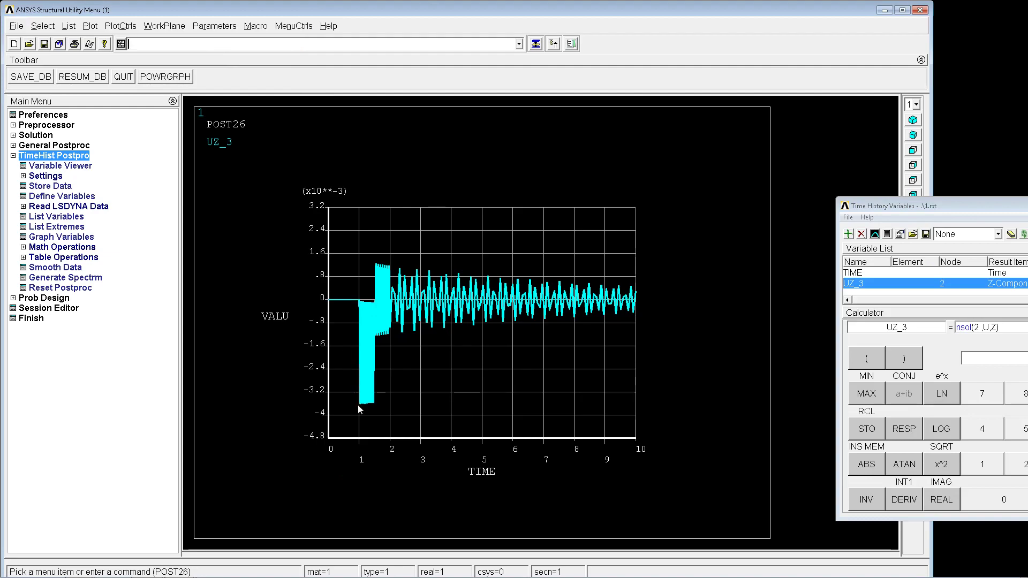
mouse_move(352, 370)
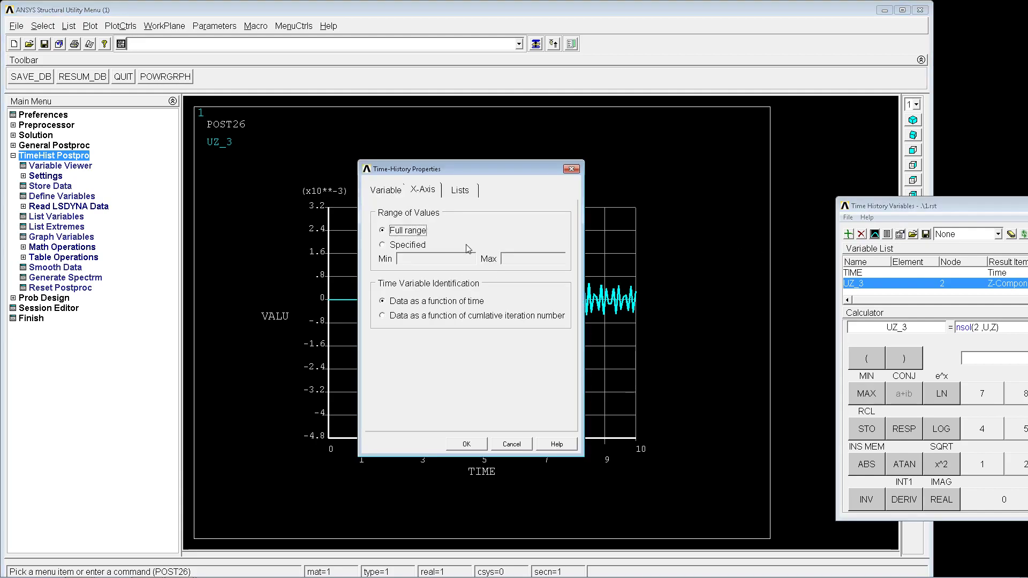
click(383, 244)
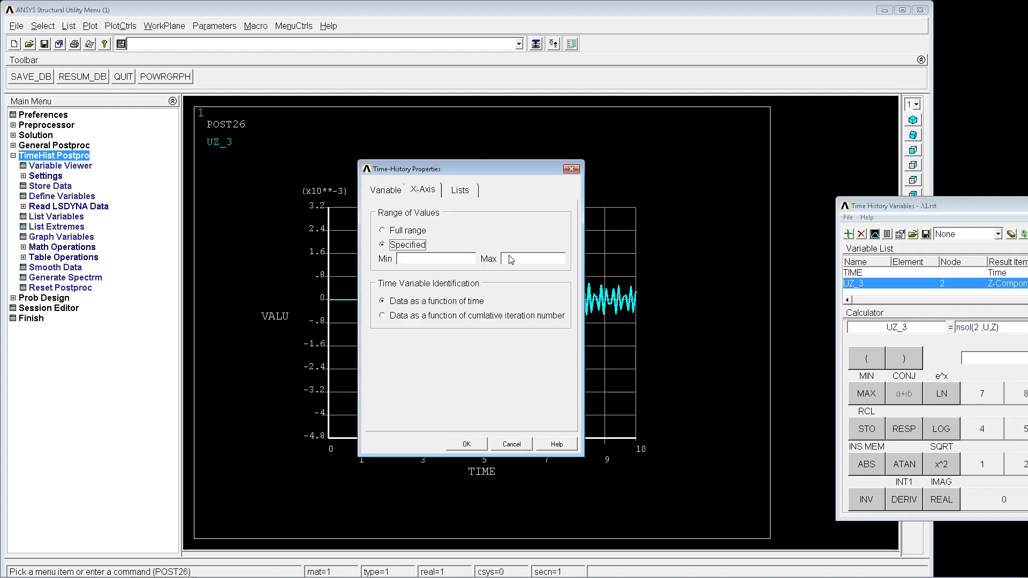
click(532, 257)
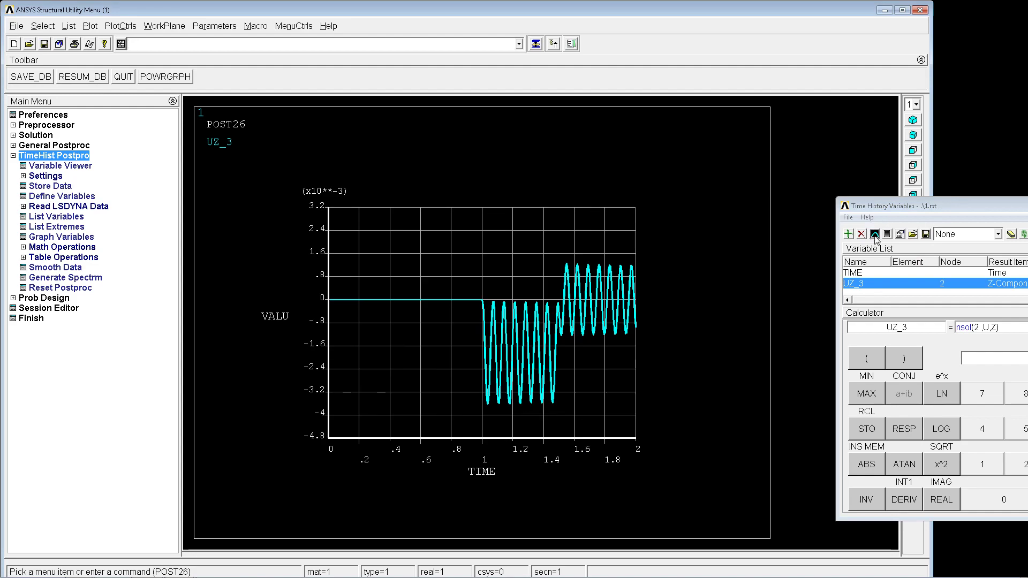
click(886, 234)
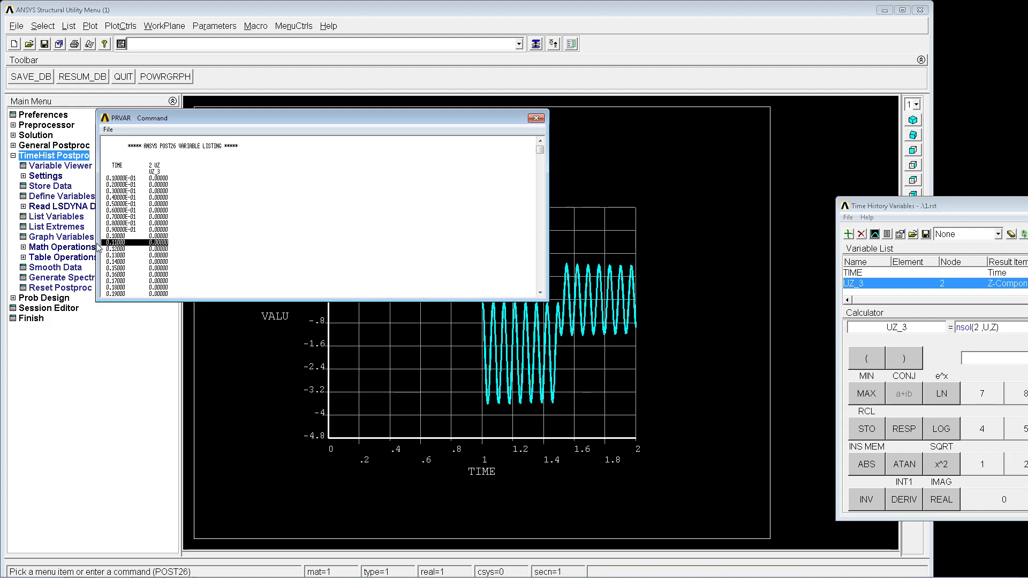
mouse_move(315, 156)
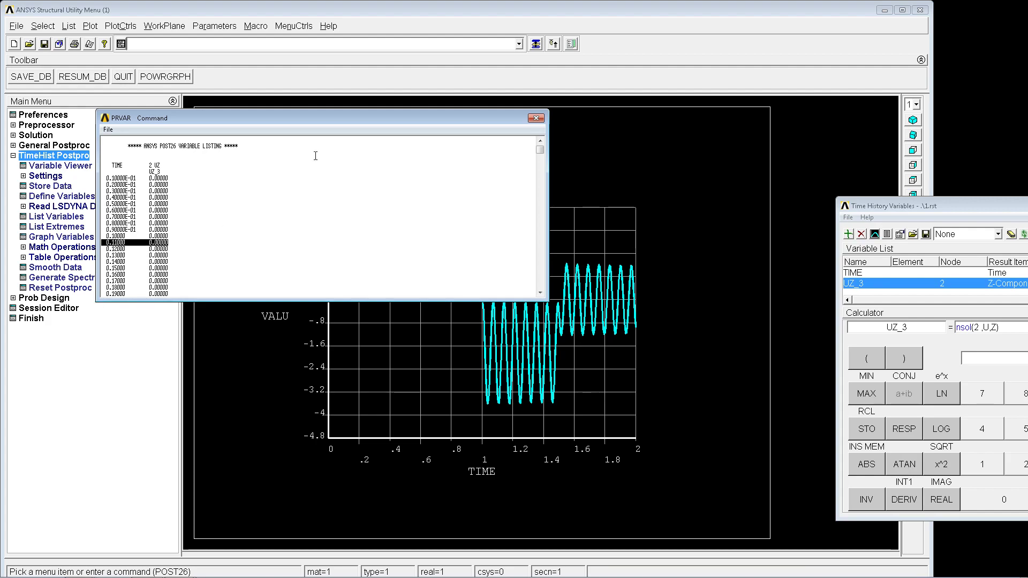
click(537, 118)
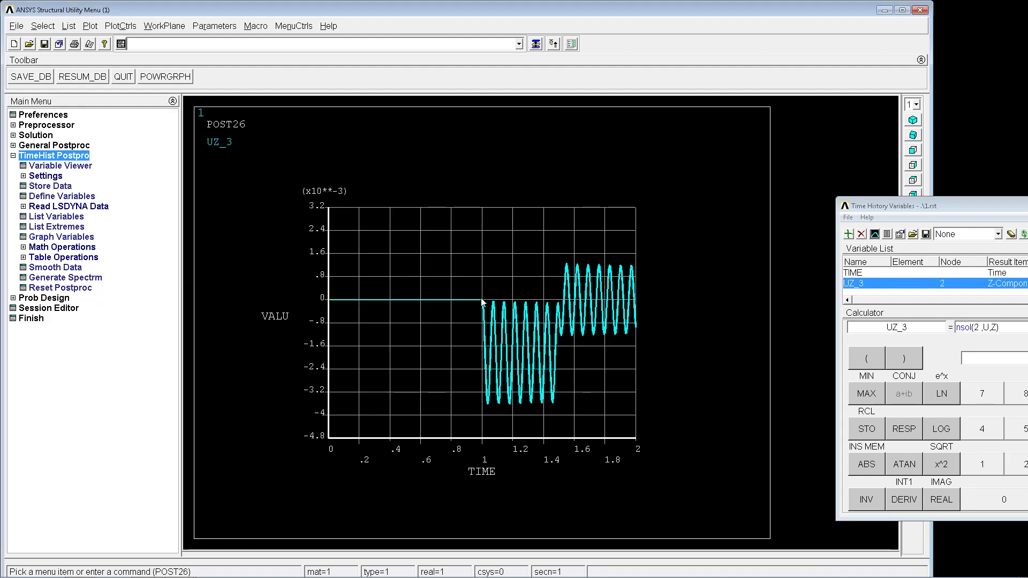